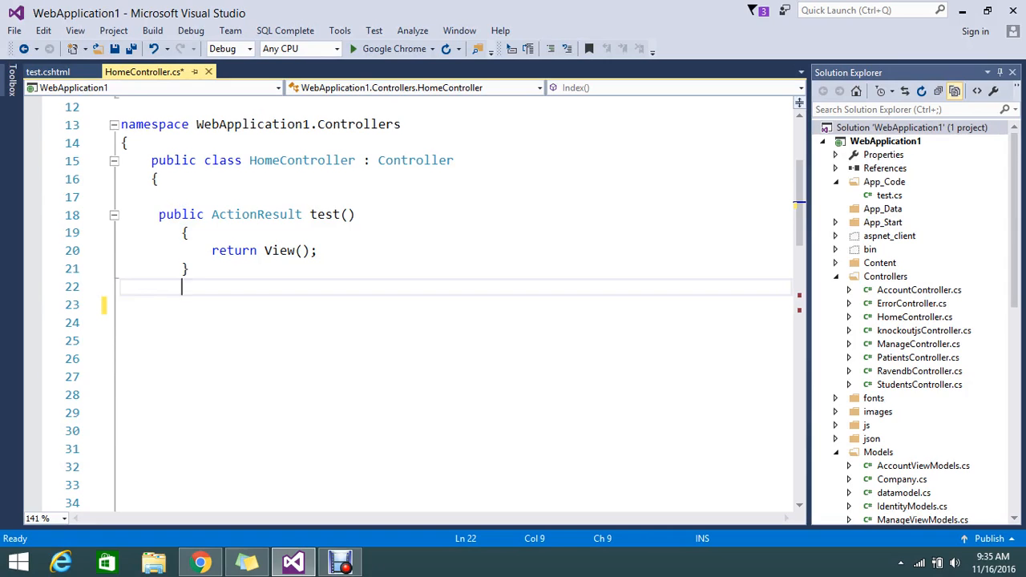
Write public ActionResult Image(string id) with an empty body below test() in HomeController.cs.
{"action": "type", "text": "pu"}
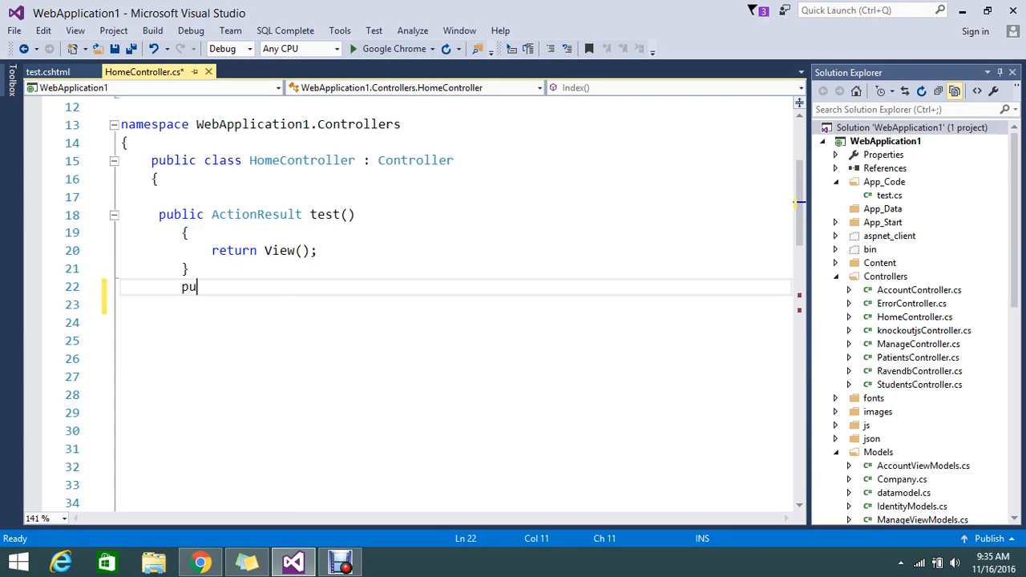
{"action": "type", "text": "u"}
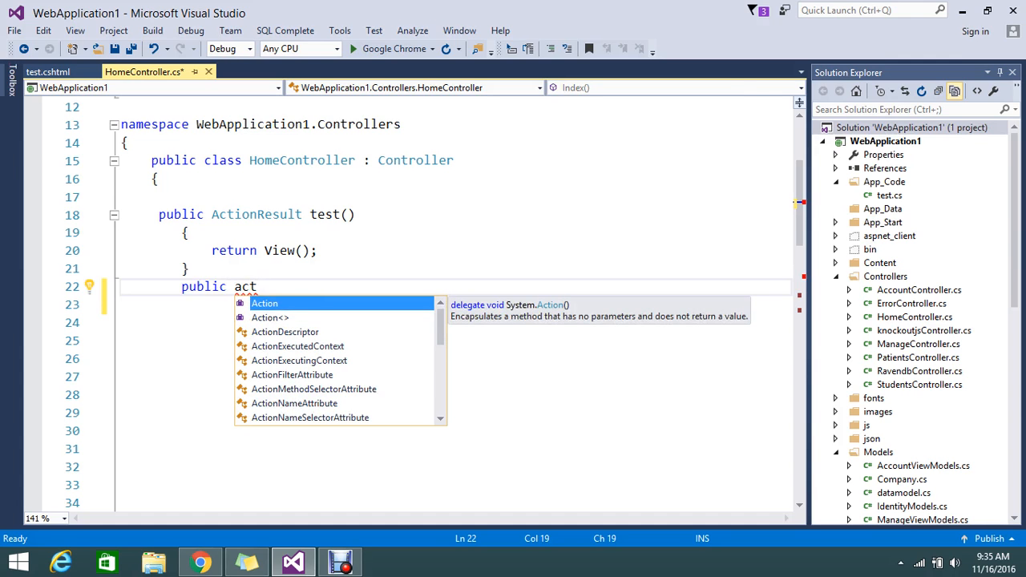
{"action": "type", "text": "ionResult"}
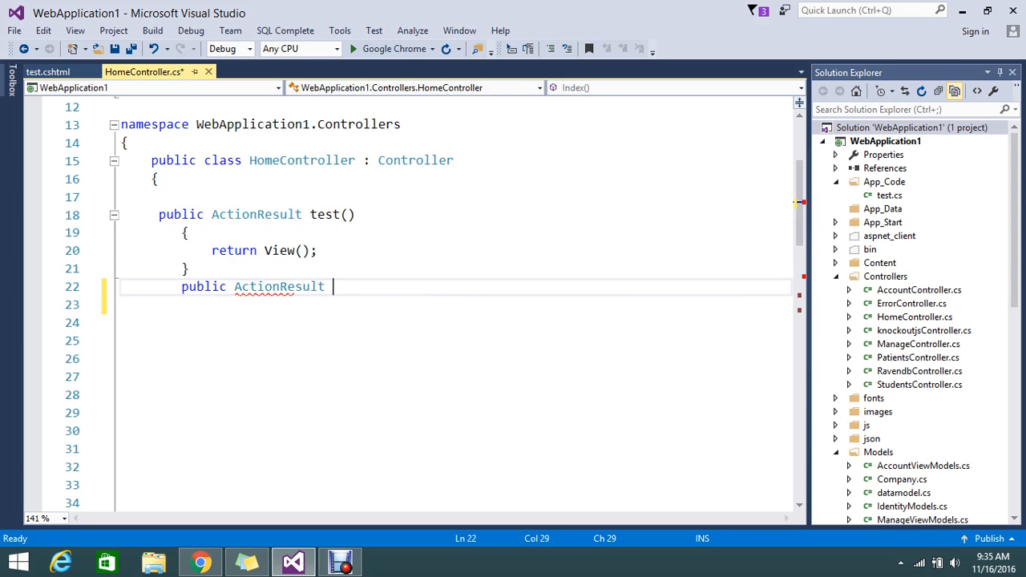
{"action": "type", "text": "Ikm"}
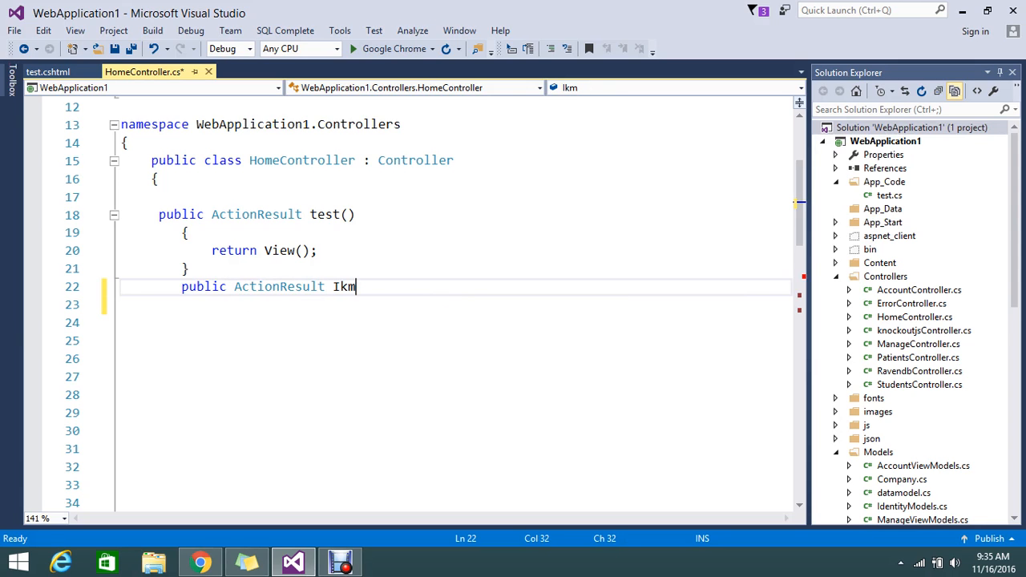
{"action": "key", "text": "Backspace"}
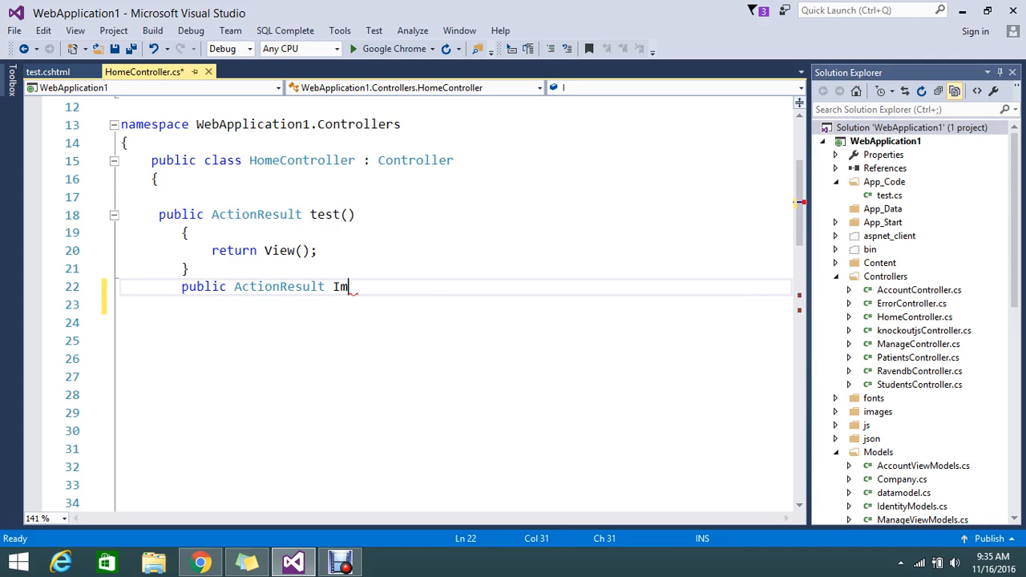
{"action": "type", "text": "age"}
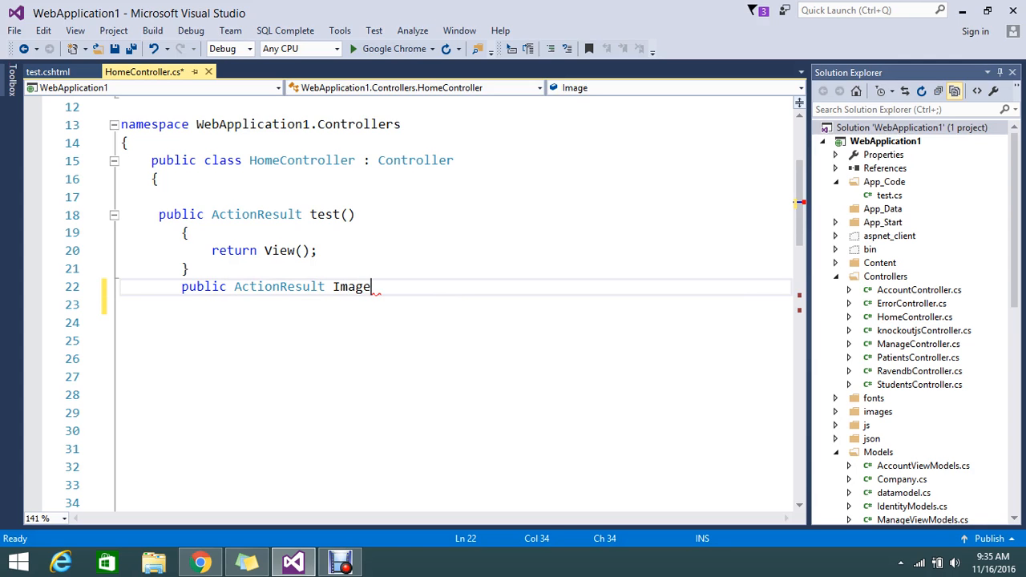
{"action": "type", "text": "(string"}
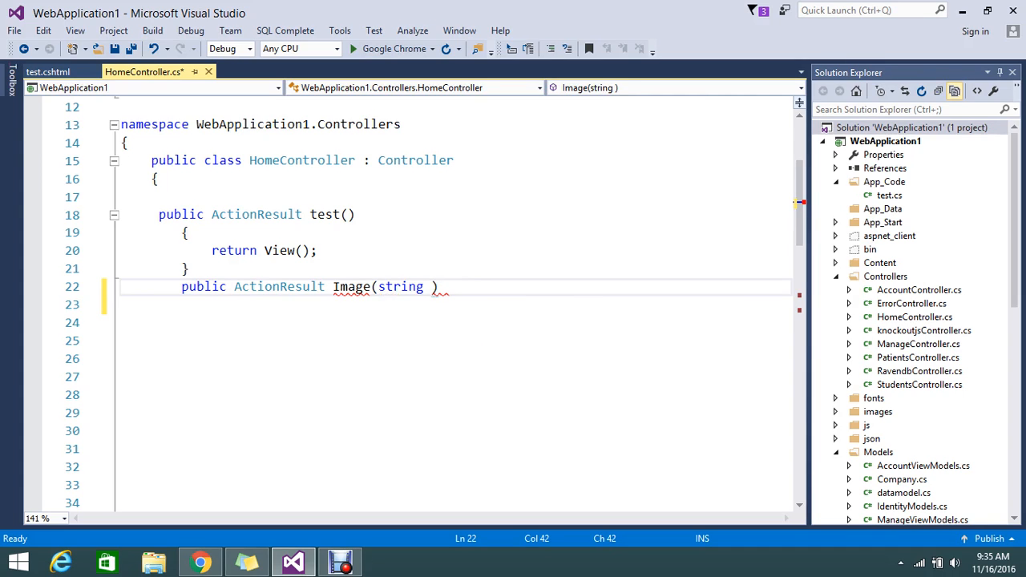
{"action": "type", "text": "img"}
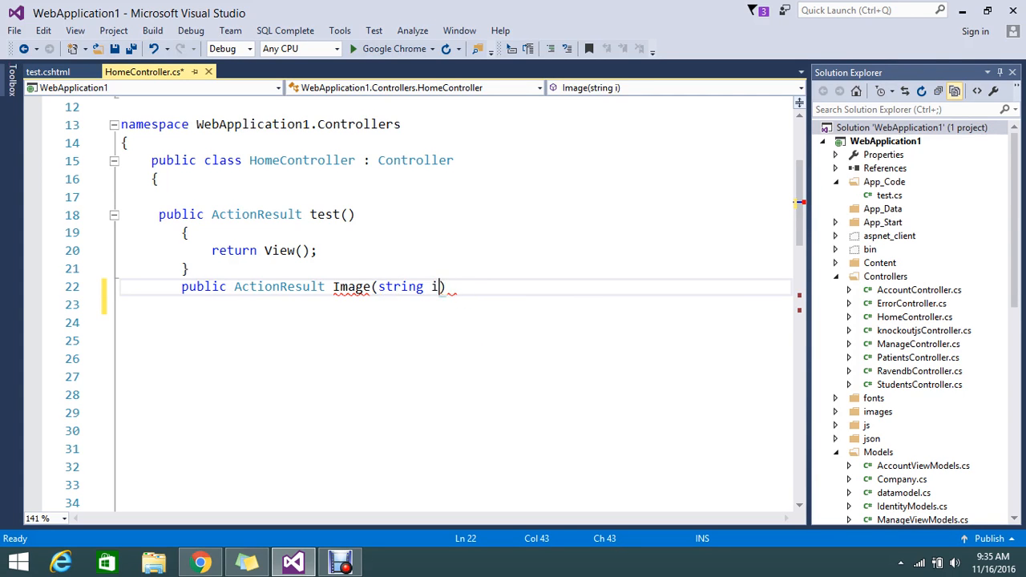
{"action": "type", "text": "d"}
{"action": "left_click", "coordinate": [457, 304]}
{"action": "type", "text": "{"}
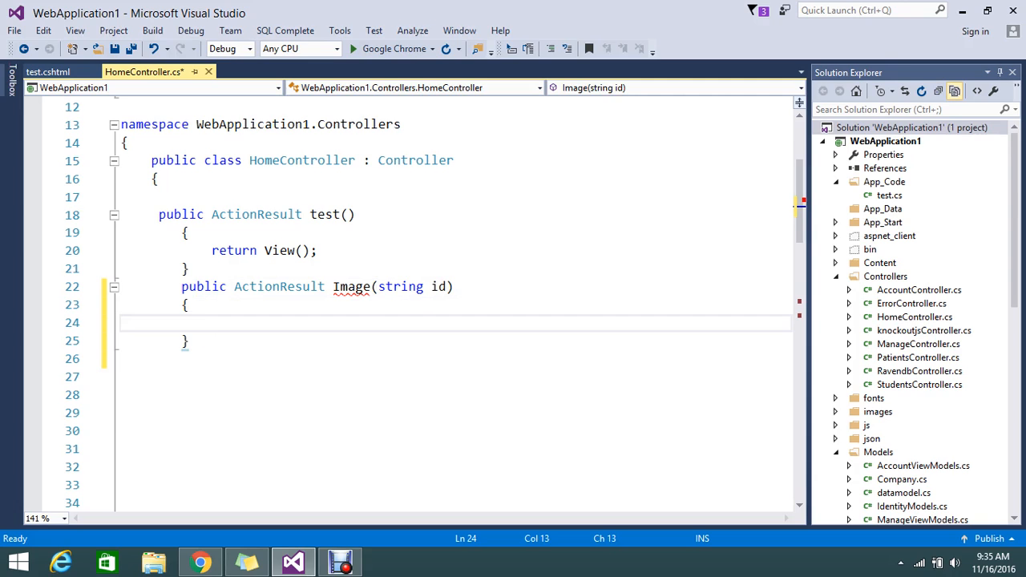
Place the cursor inside the Image body and expand the images folder listing download.png and img1–img3.jpg.
{"action": "double_click", "coordinate": [440, 286]}
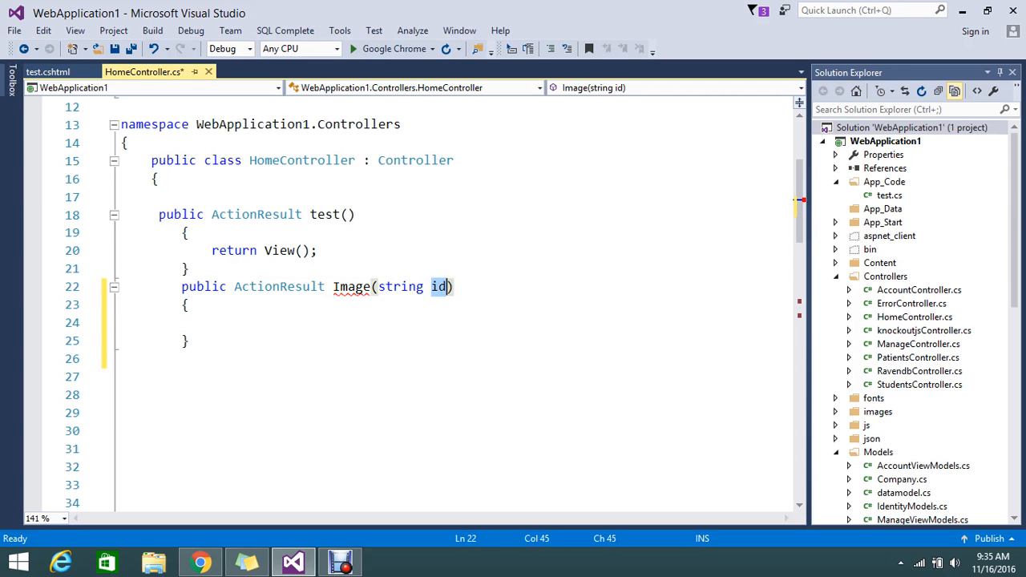
{"action": "left_click", "coordinate": [212, 322]}
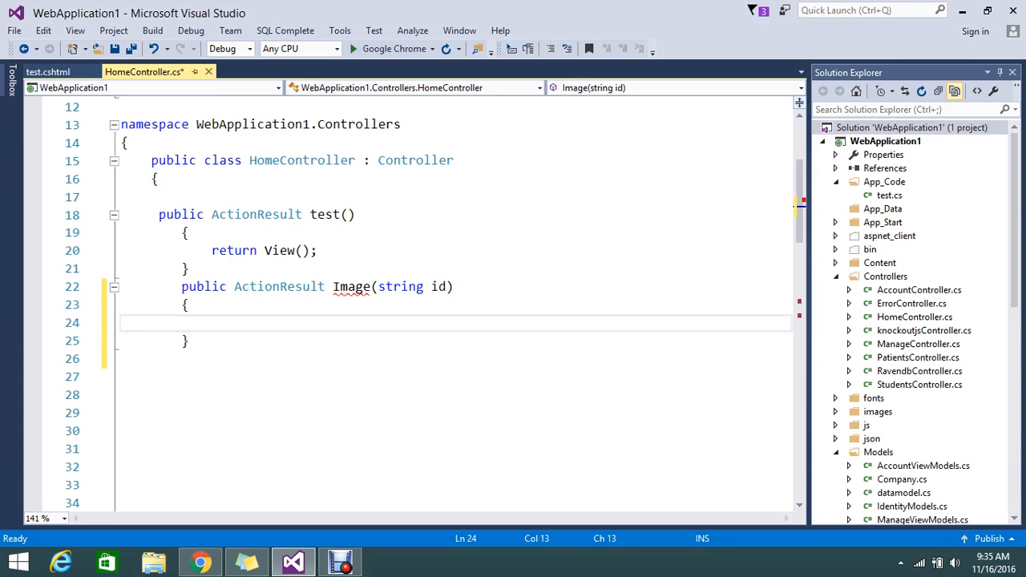
{"action": "left_click", "coordinate": [837, 410]}
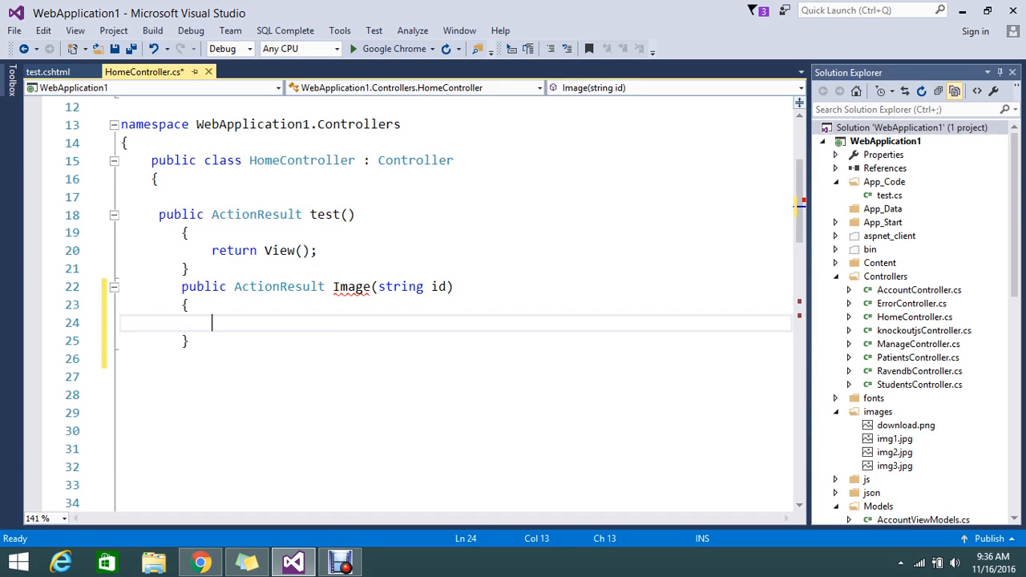
Write var dir = Server.MapPath(""); as the first statement of the Image action.
{"action": "type", "text": "var"}
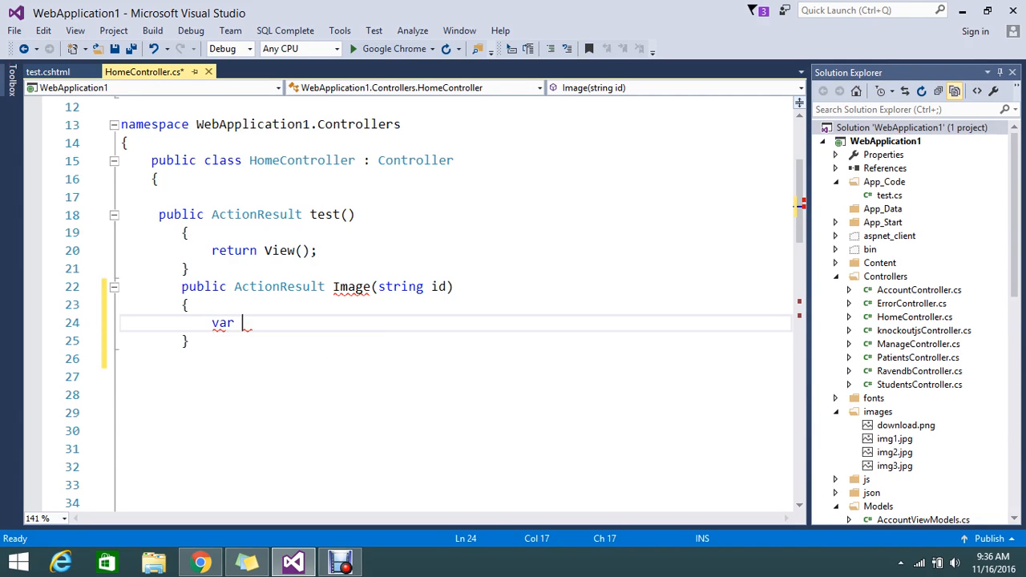
{"action": "type", "text": "dir"}
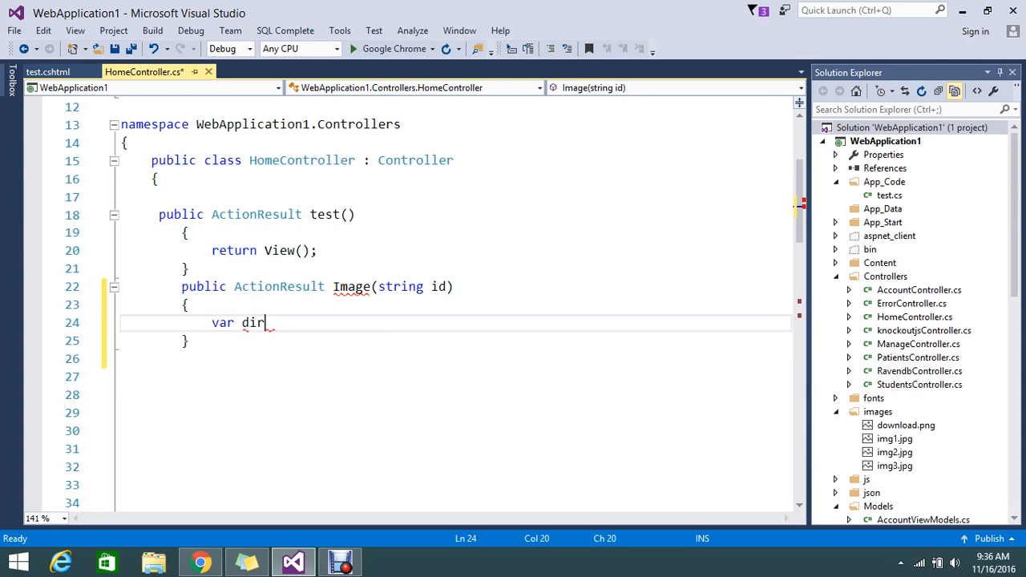
{"action": "type", "text": "=se"}
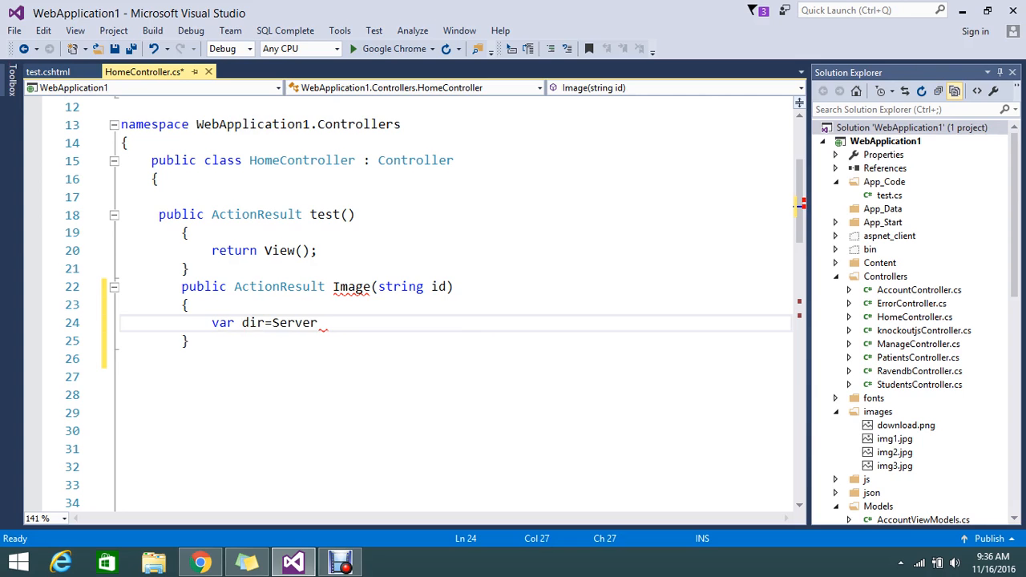
{"action": "type", "text": ".ma"}
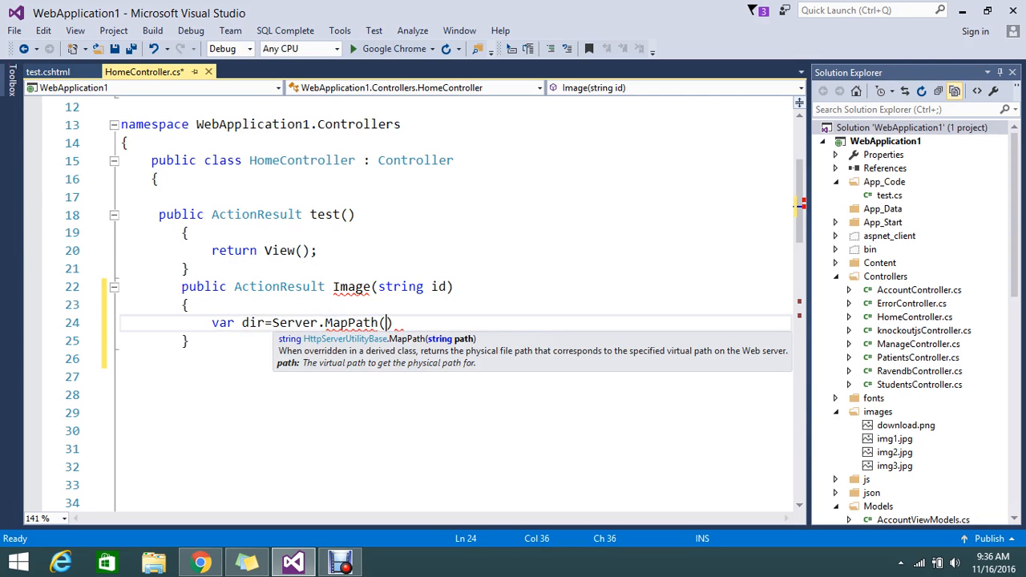
{"action": "type", "text": "\"\""}
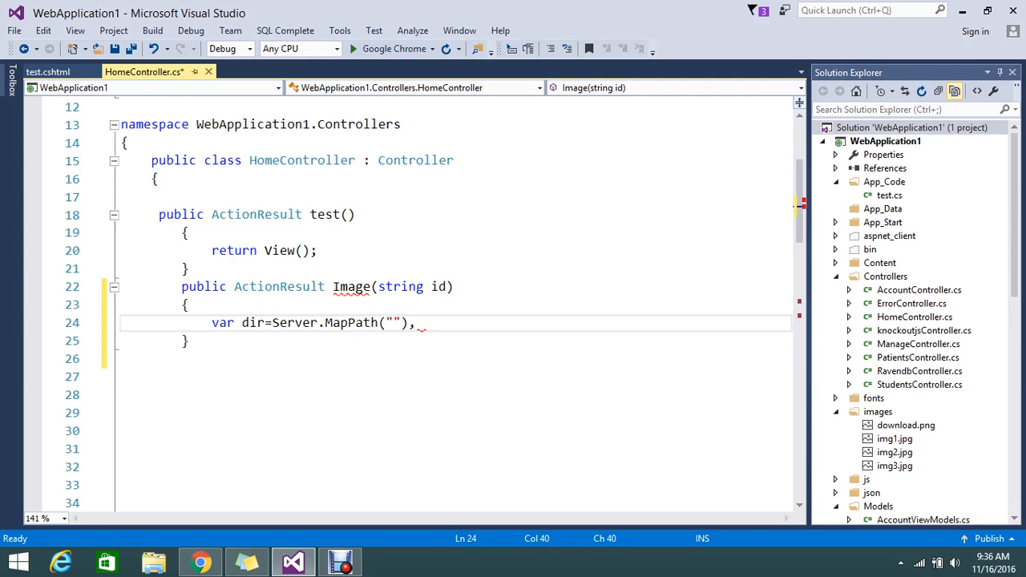
{"action": "key", "text": "Backspace"}
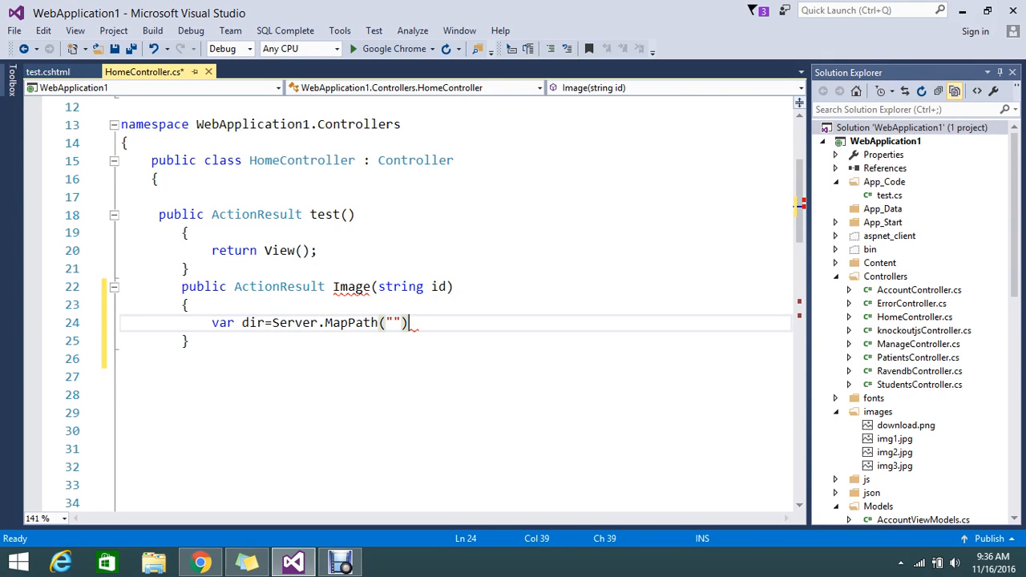
{"action": "type", "text": ";"}
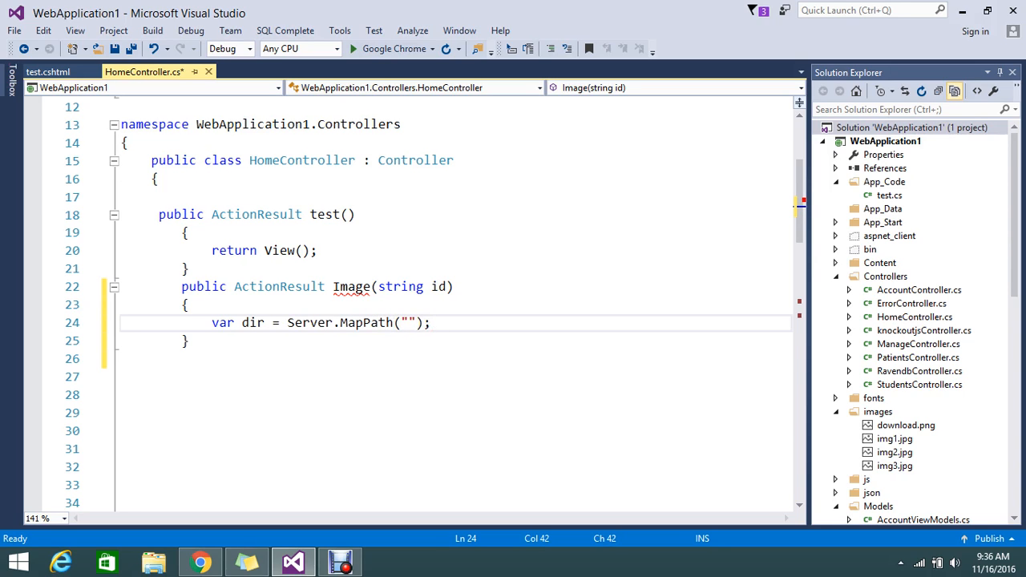
Fill the MapPath argument with "/images", dropping the leading tilde, and start a new line.
{"action": "left_click", "coordinate": [410, 323]}
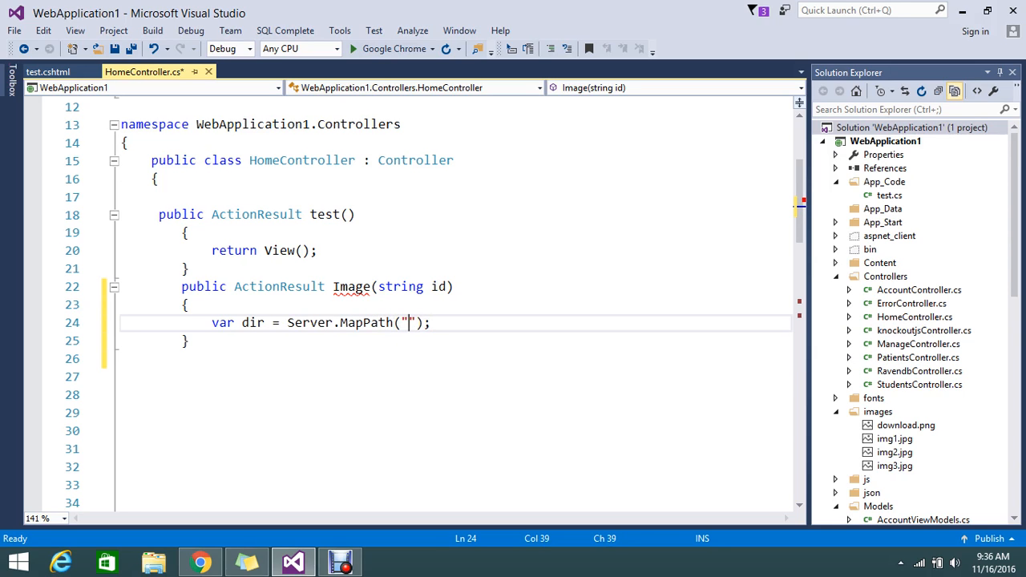
{"action": "type", "text": "~"}
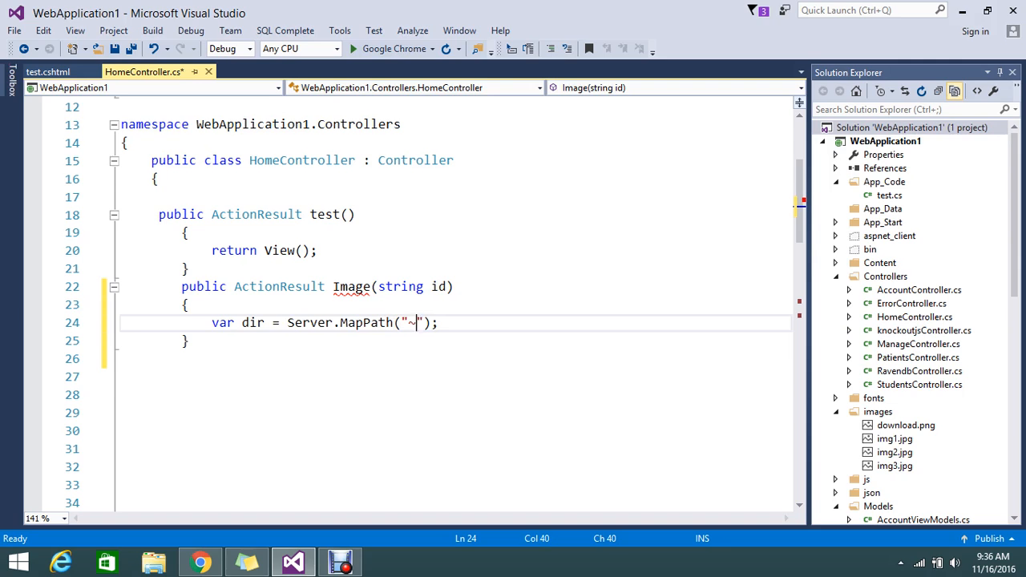
{"action": "type", "text": "/im"}
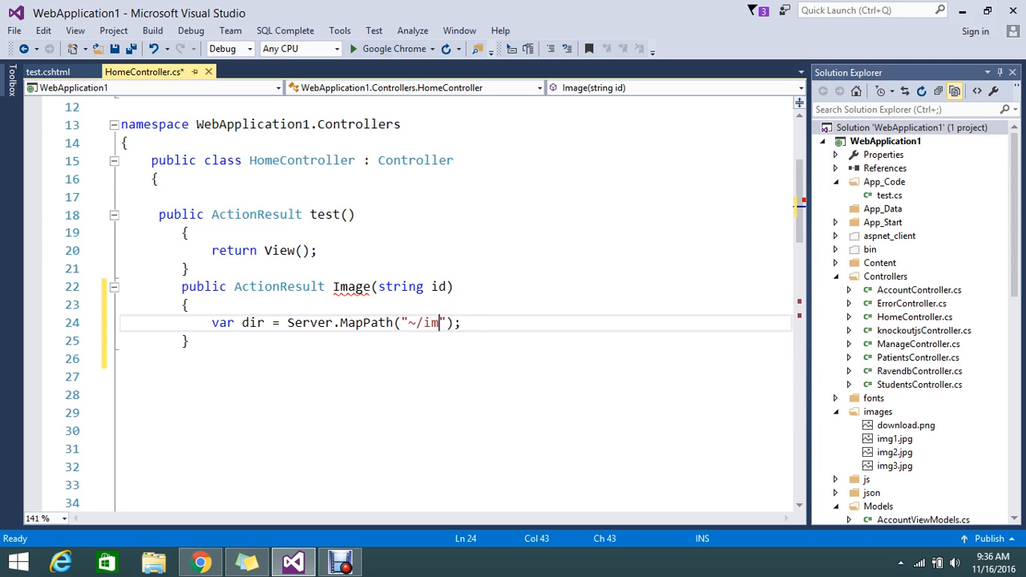
{"action": "type", "text": "ages"}
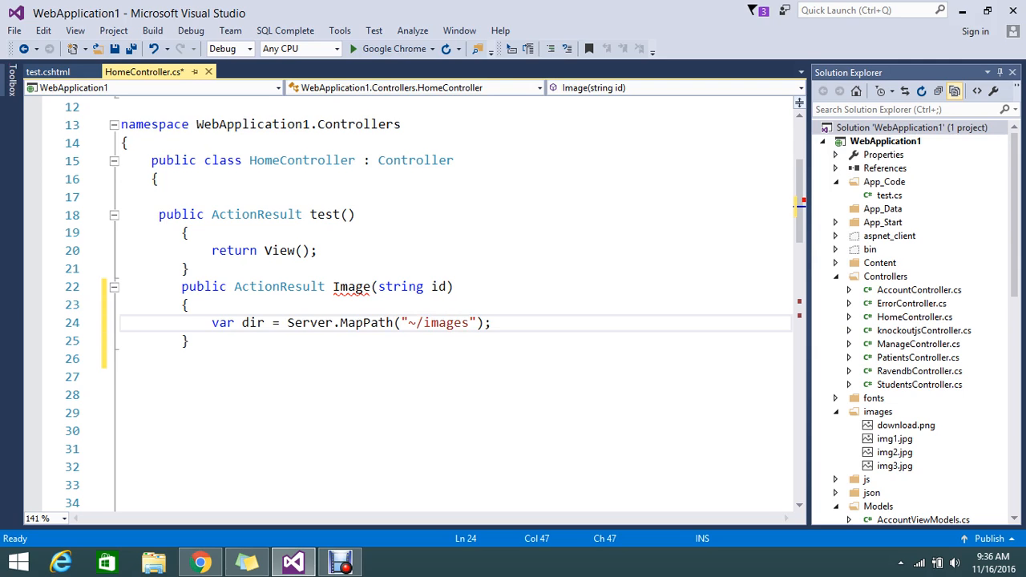
{"action": "left_click", "coordinate": [415, 322]}
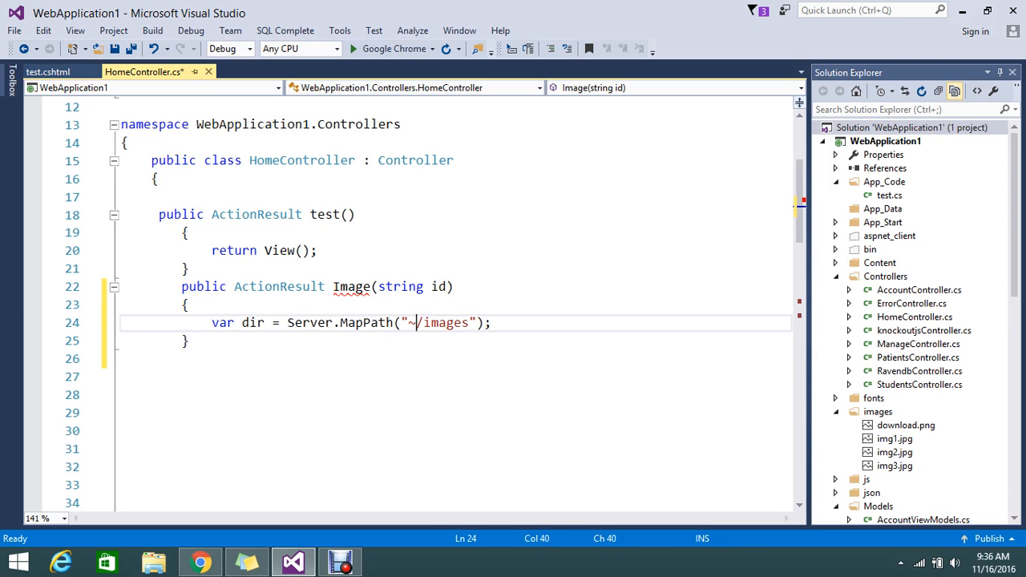
{"action": "key", "text": "Backspace"}
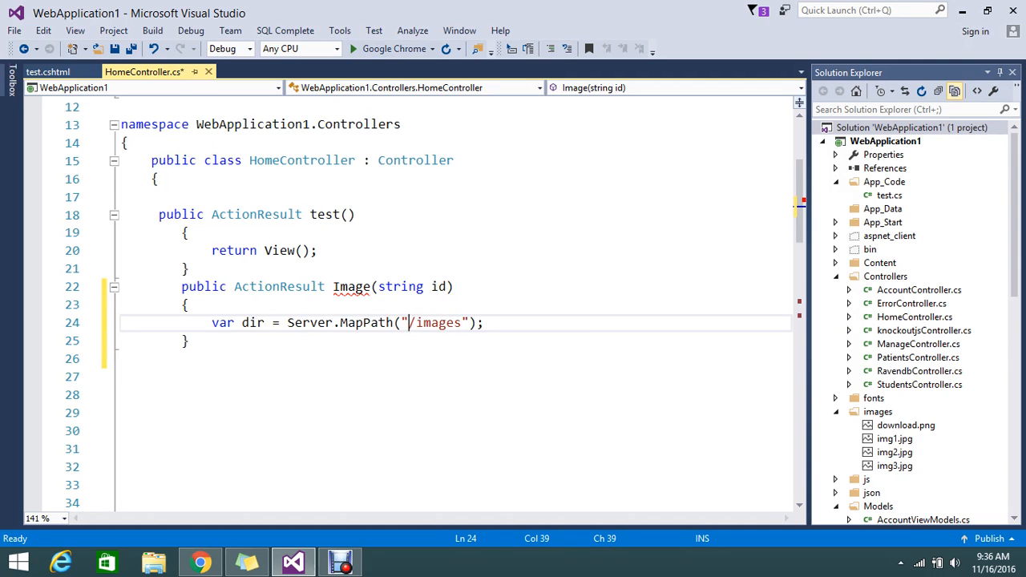
{"action": "key", "text": "Return"}
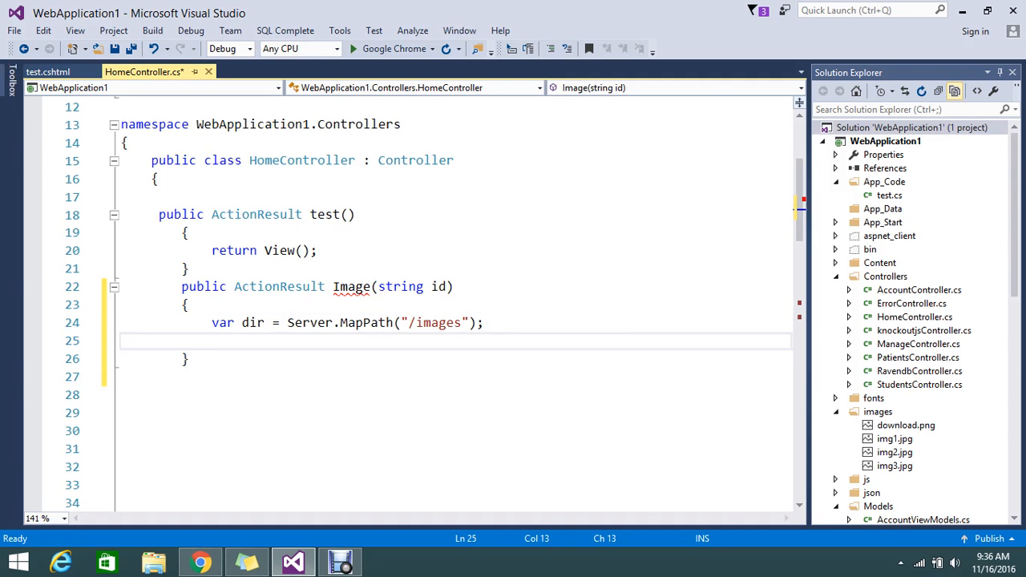
Start the next statement as var path = on line 25.
{"action": "type", "text": "var"}
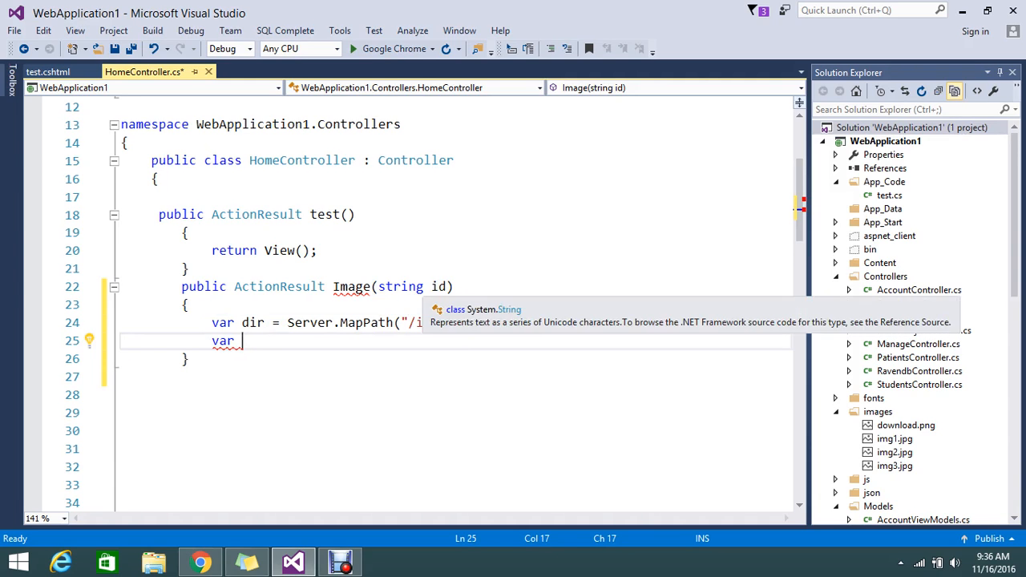
{"action": "left_click", "coordinate": [440, 285]}
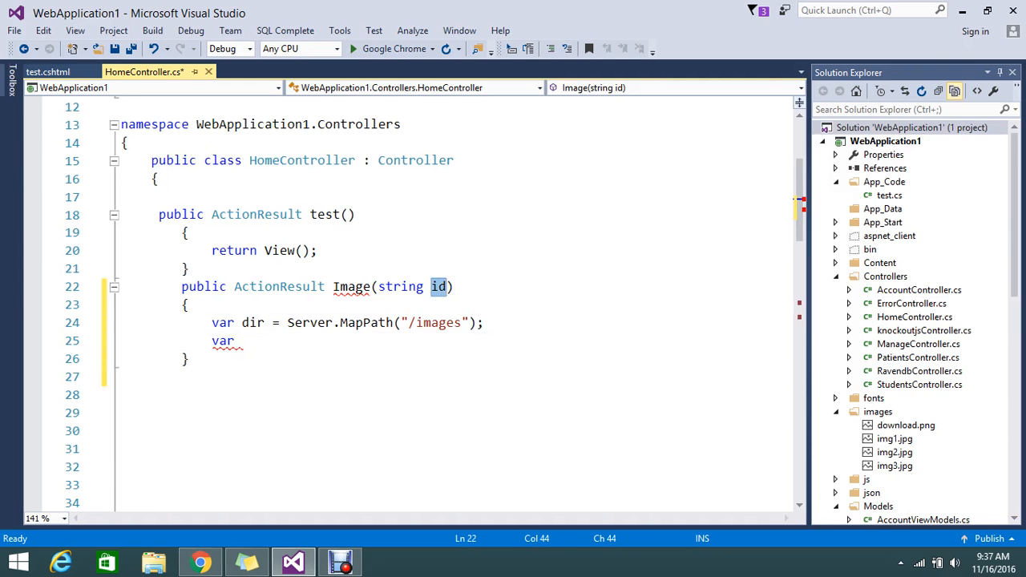
{"action": "type", "text": "pa"}
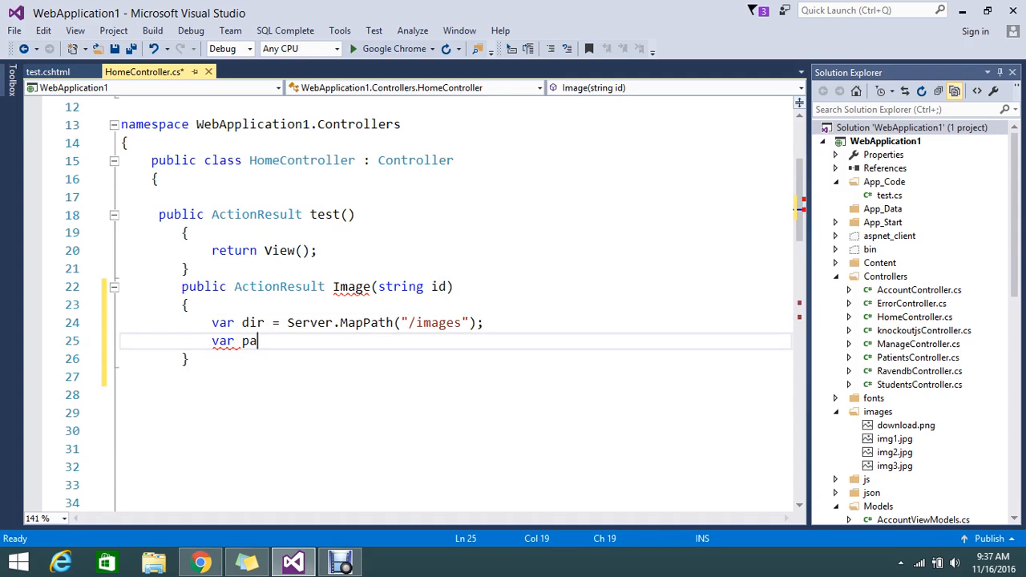
{"action": "type", "text": "th"}
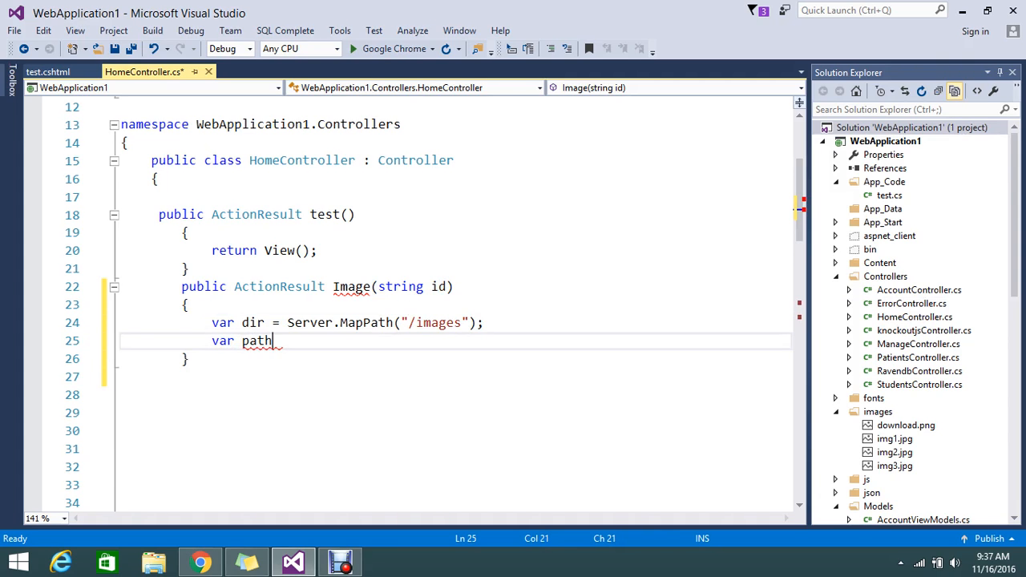
{"action": "type", "text": "Pa"}
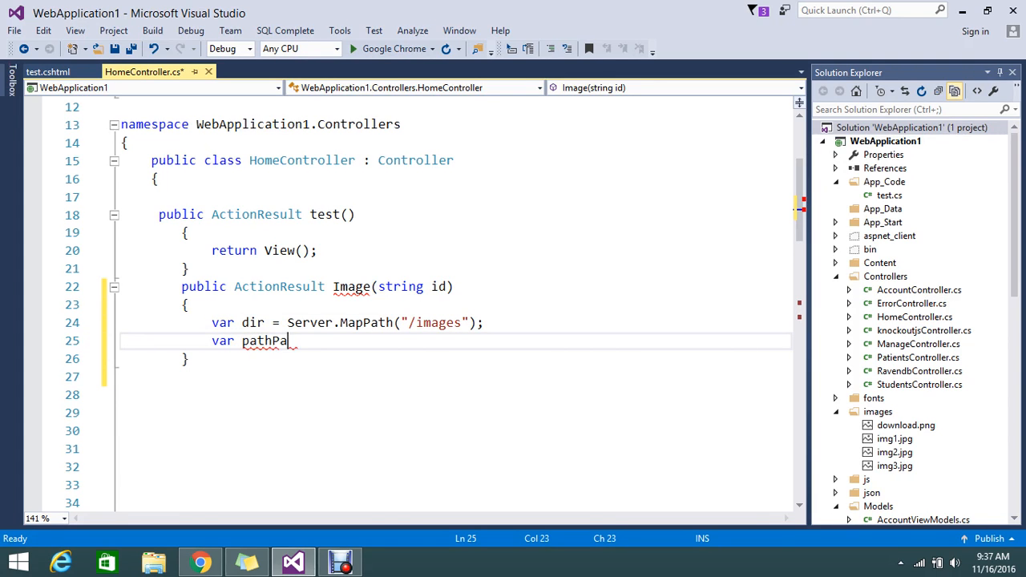
{"action": "key", "text": "BackSpace"}
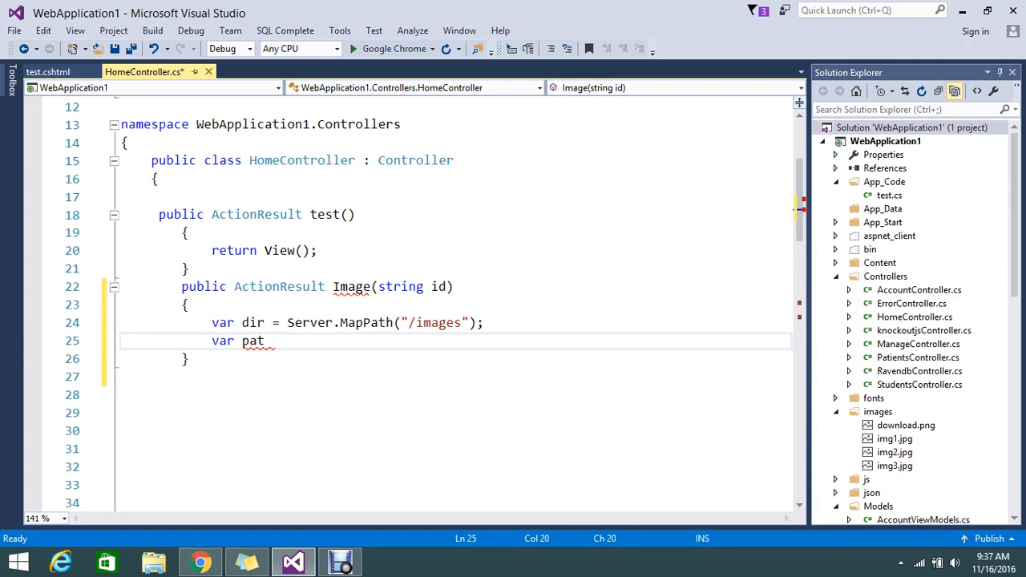
{"action": "type", "text": "h="}
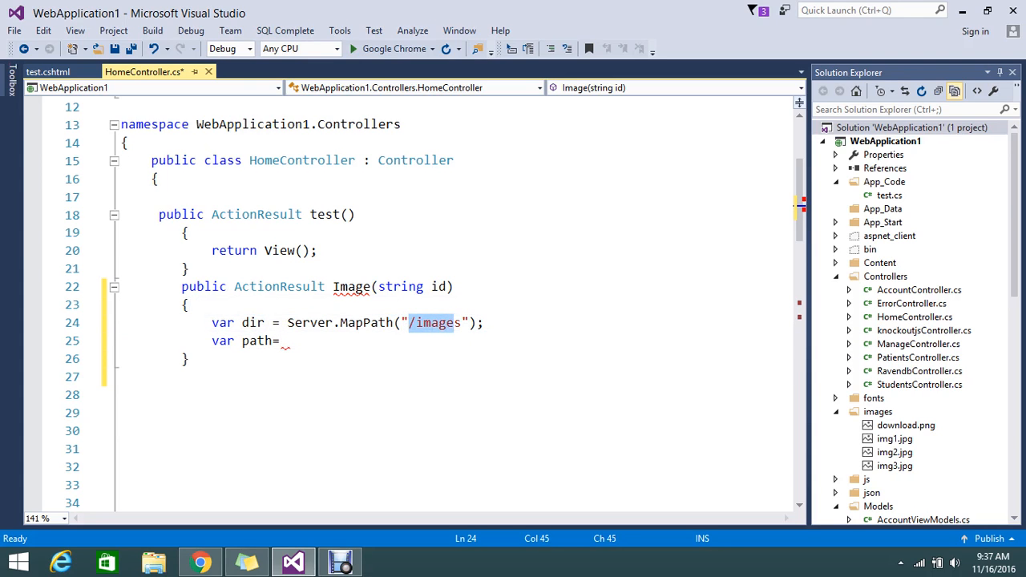
{"action": "mouse_move", "coordinate": [252, 323]}
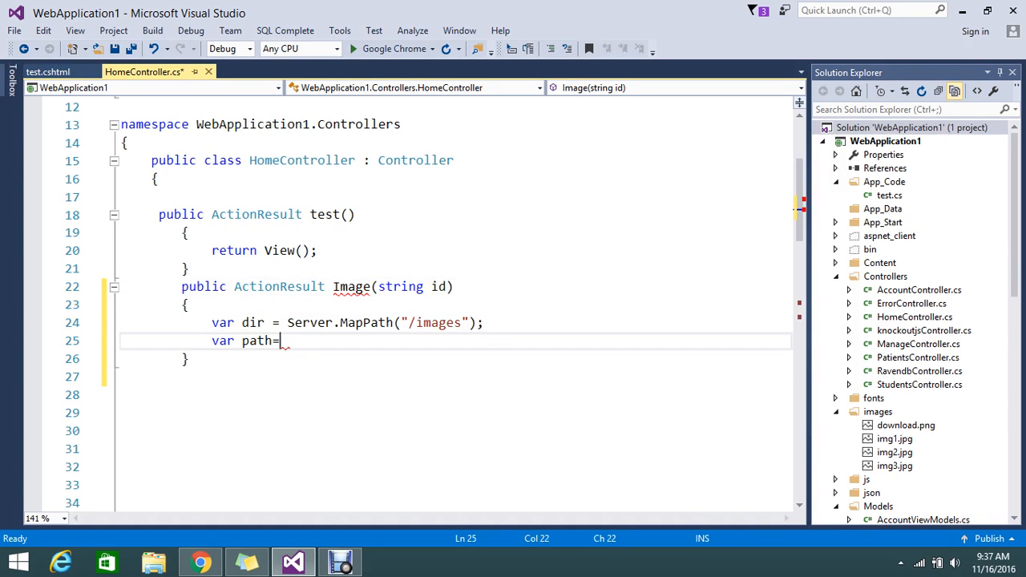
Complete it as Path.Combine(dir, id + "jpg"); and begin a third line.
{"action": "type", "text": "P"}
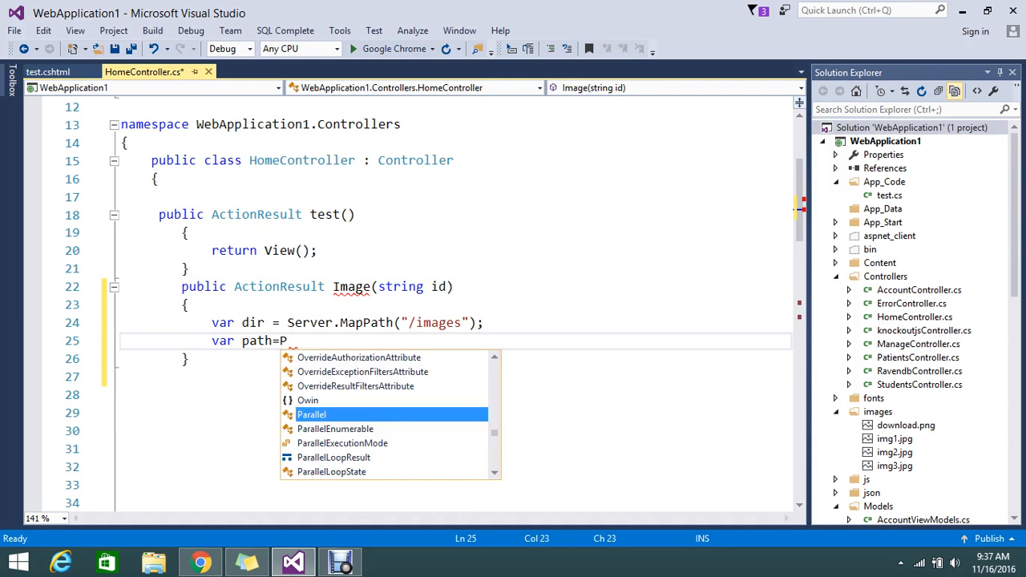
{"action": "type", "text": "at"}
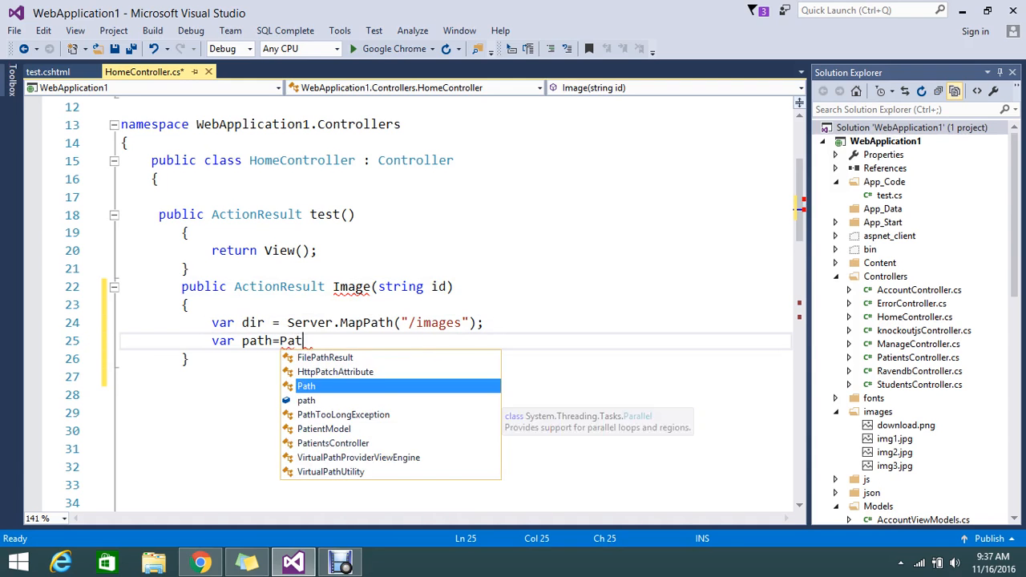
{"action": "type", "text": "h.c"}
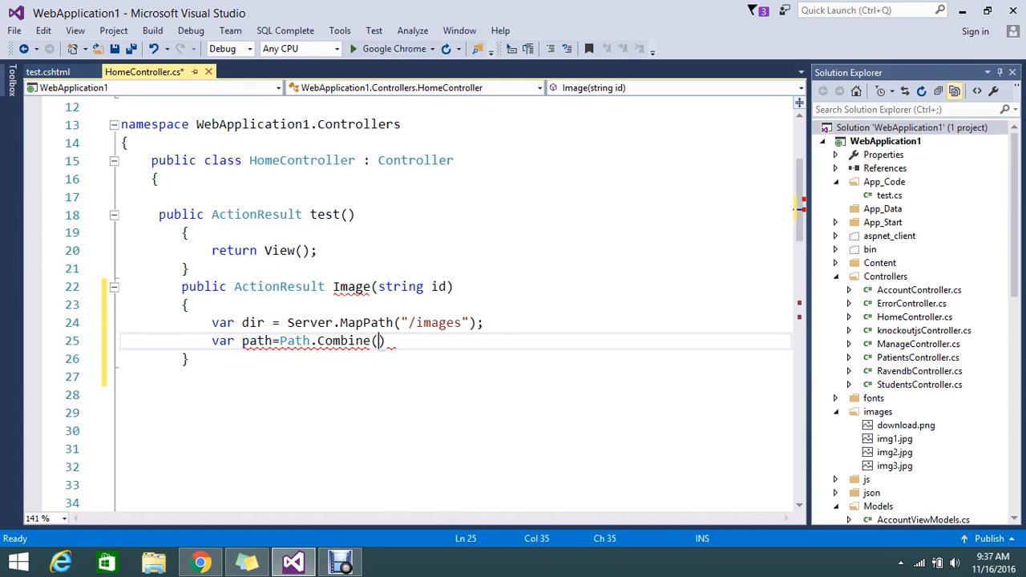
{"action": "type", "text": "d"}
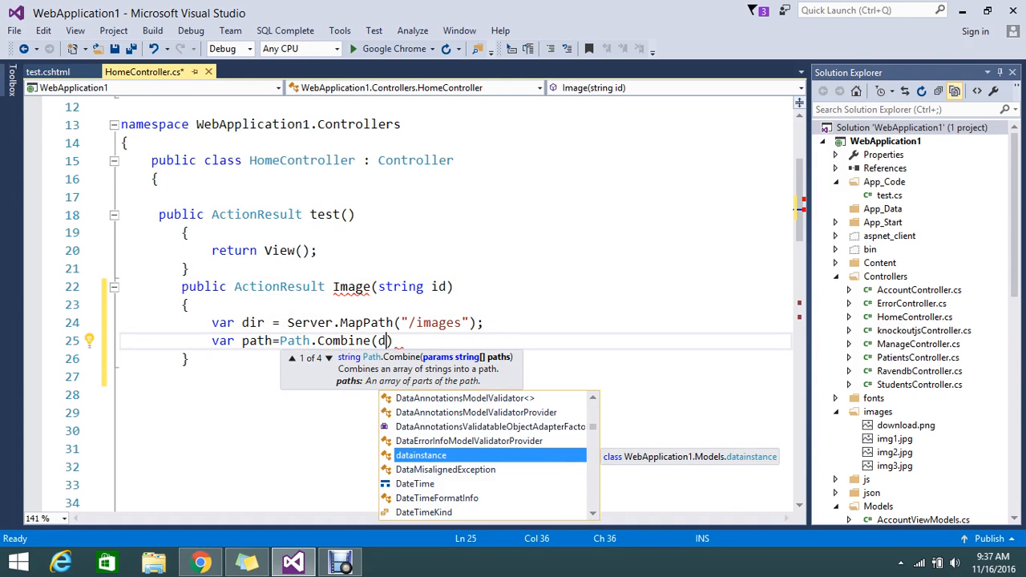
{"action": "type", "text": "ir,"}
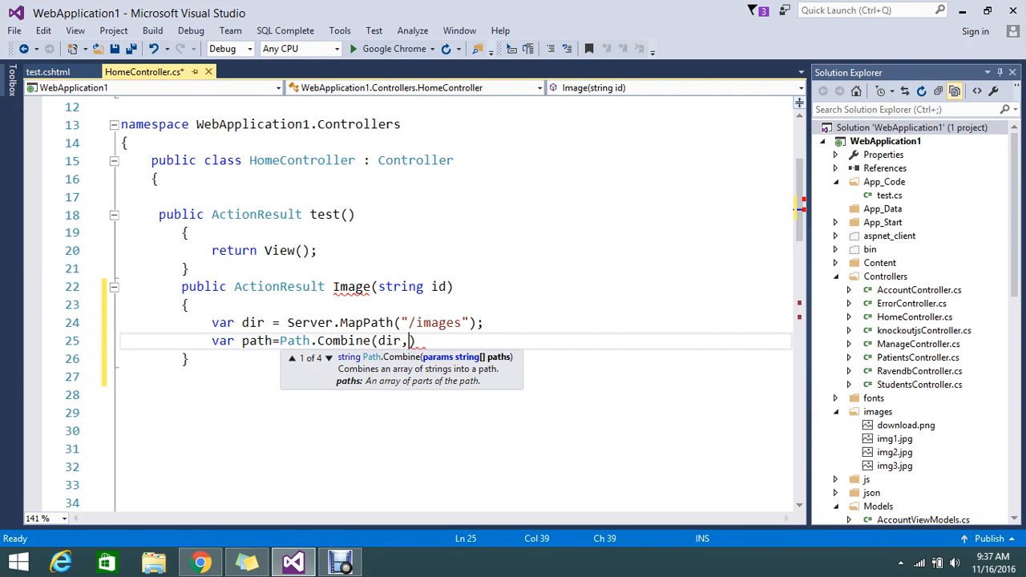
{"action": "type", "text": "id"}
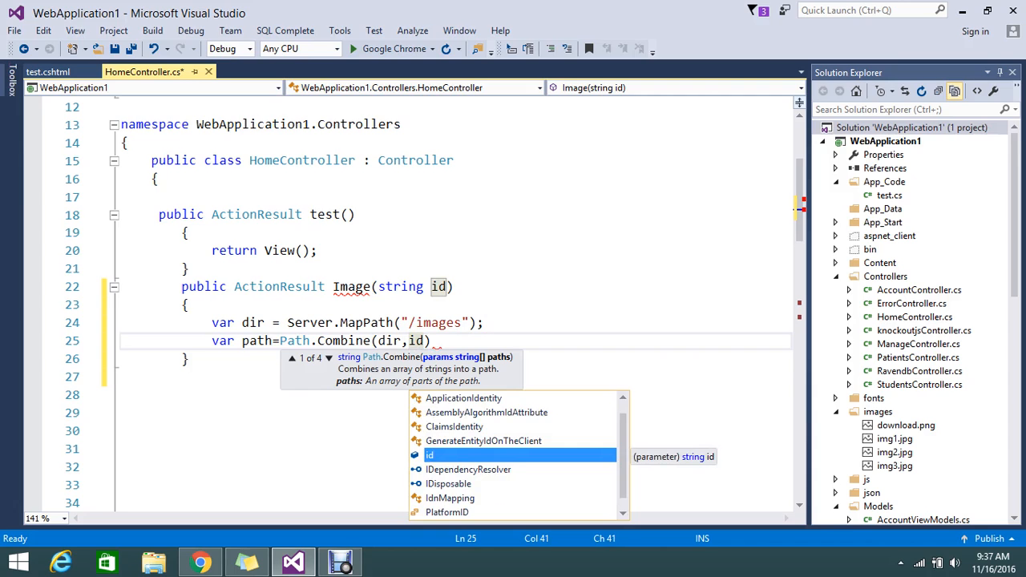
{"action": "type", "text": "+\"\""}
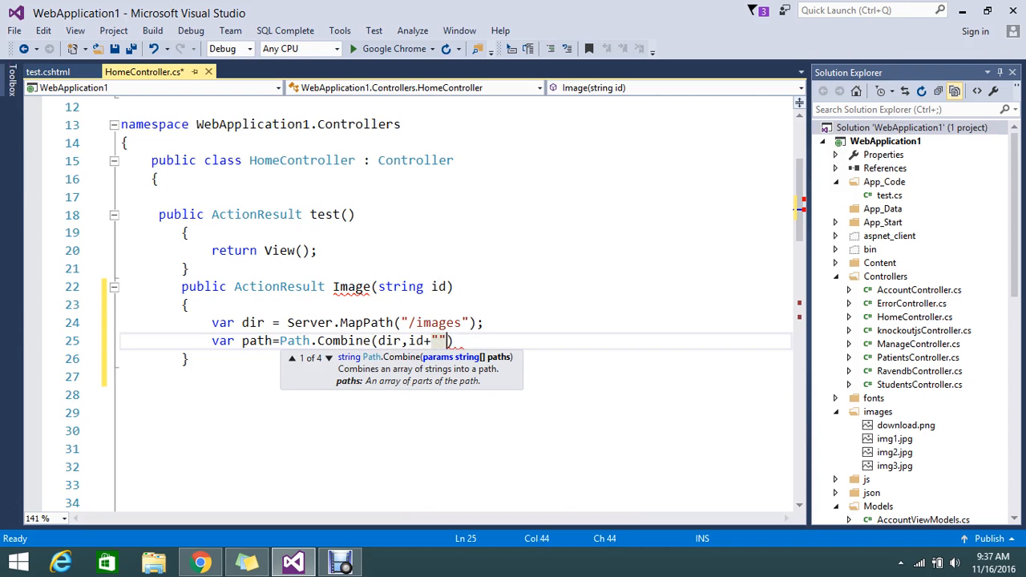
{"action": "type", "text": "j"}
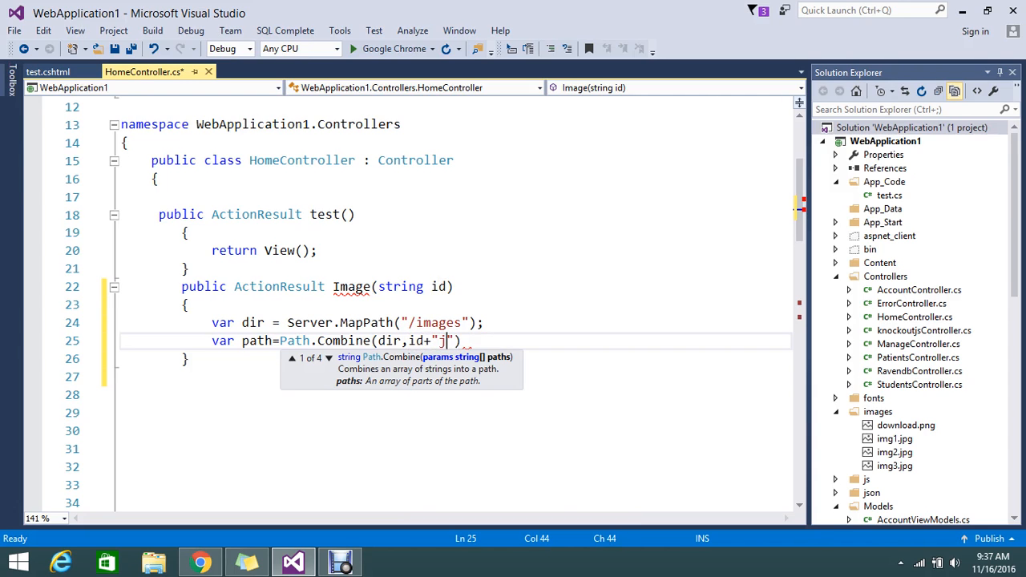
{"action": "type", "text": "pg\")"}
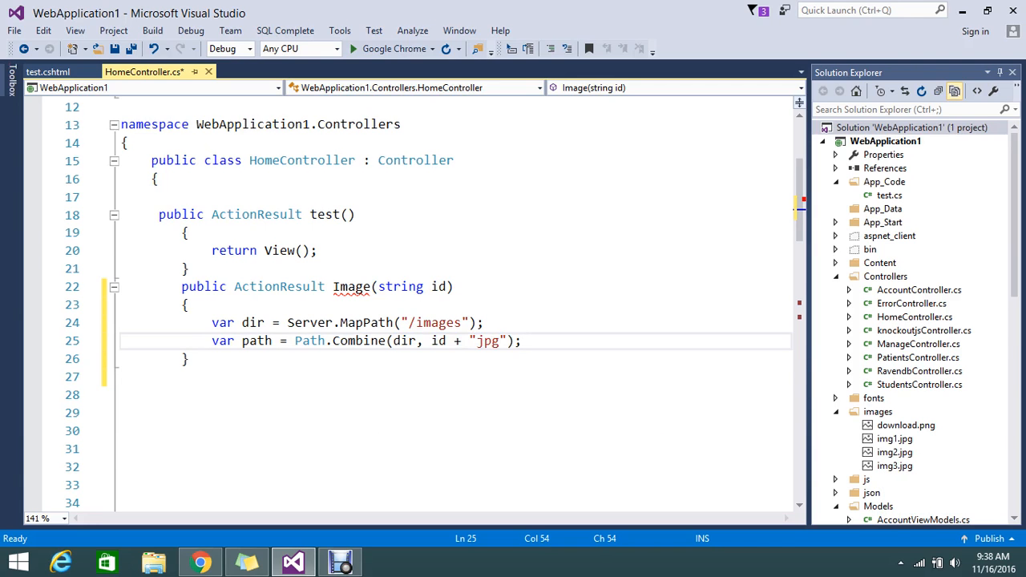
{"action": "type", "text": "te"}
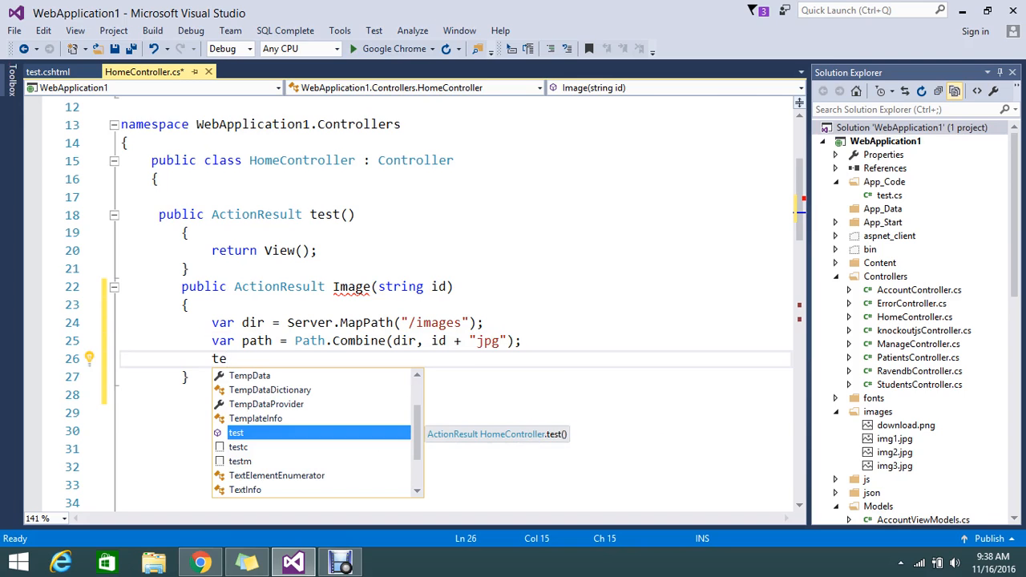
Write return base.File(path, "image/jpeg"); as the last line of the Image action.
{"action": "type", "text": "return"}
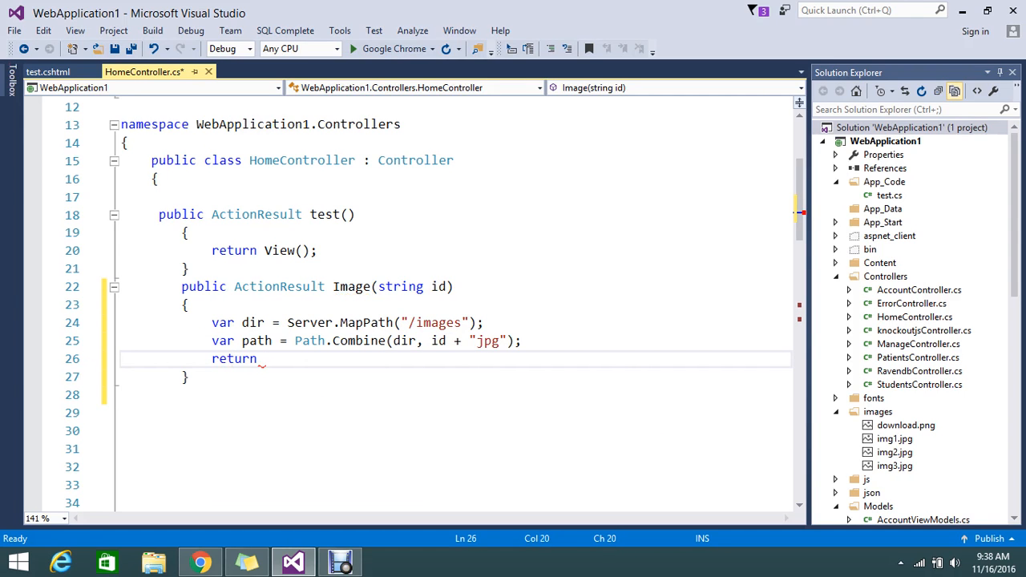
{"action": "type", "text": "base."}
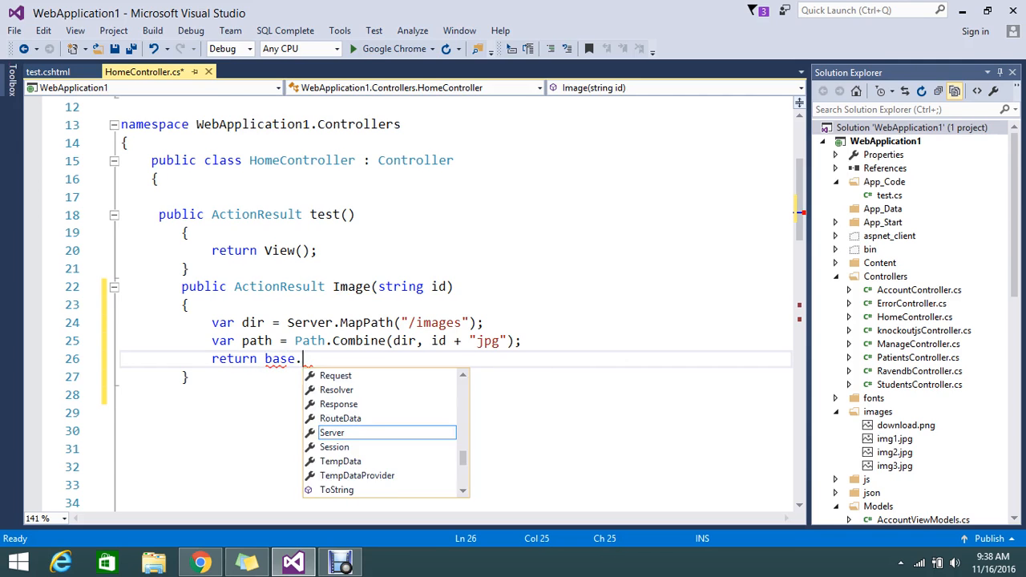
{"action": "type", "text": "File"}
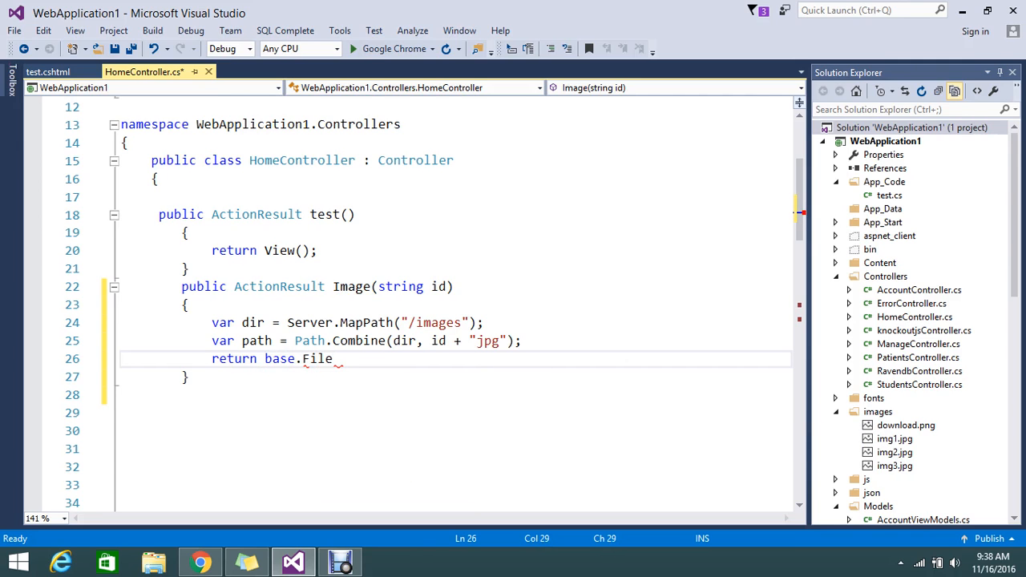
{"action": "type", "text": "()"}
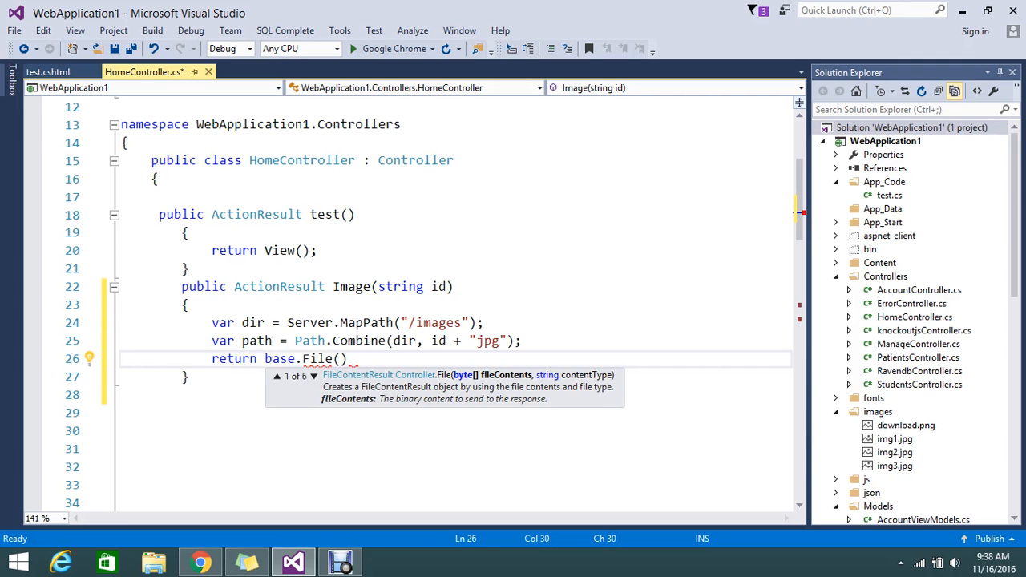
{"action": "type", "text": "path,"}
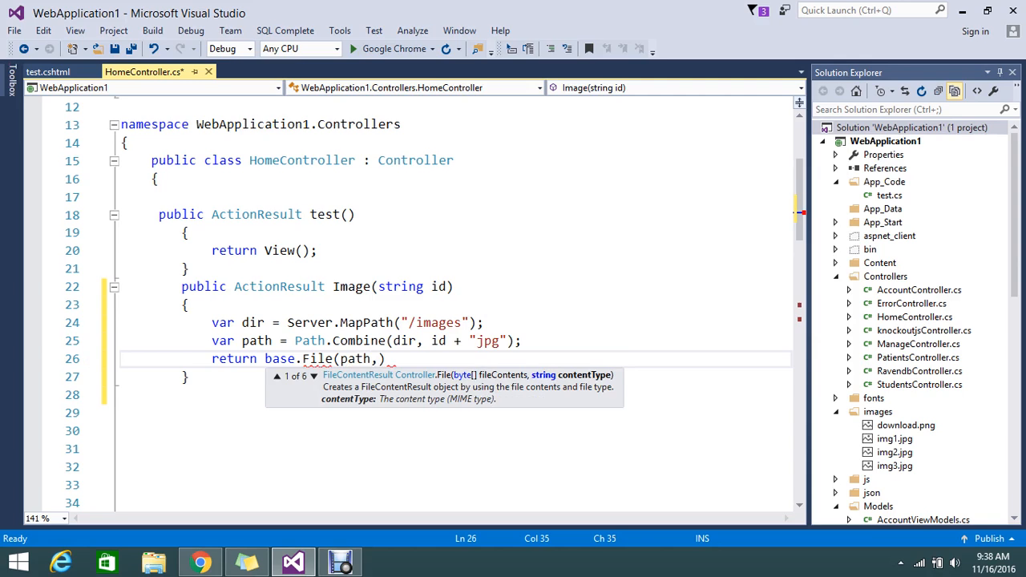
{"action": "type", "text": "\"\""}
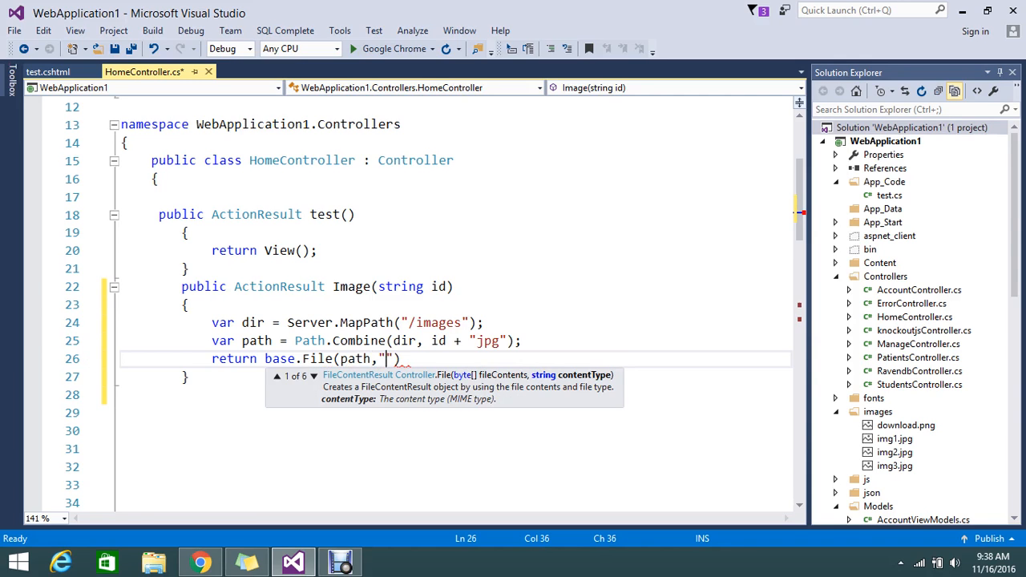
{"action": "type", "text": "ima"}
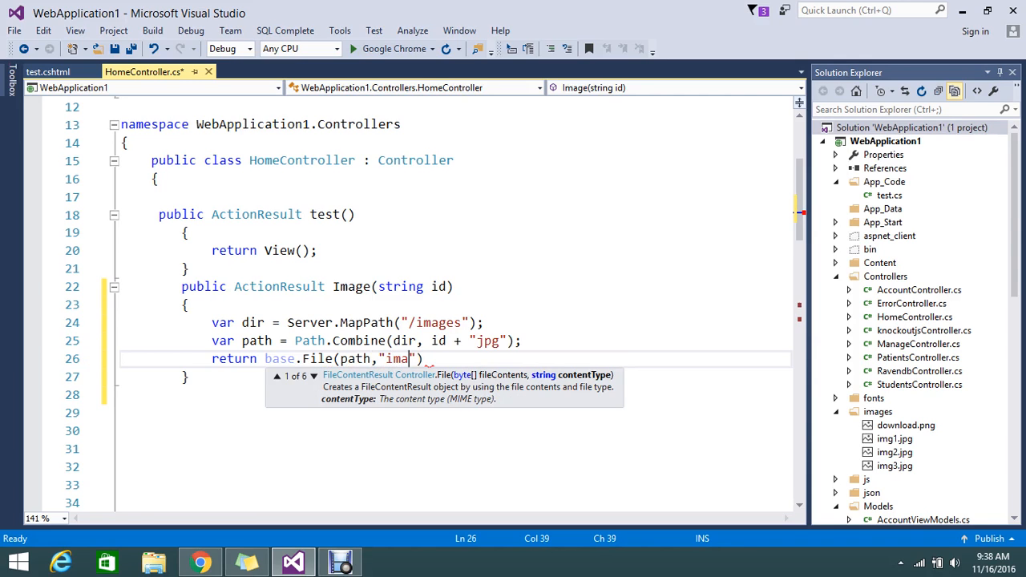
{"action": "type", "text": "ge"}
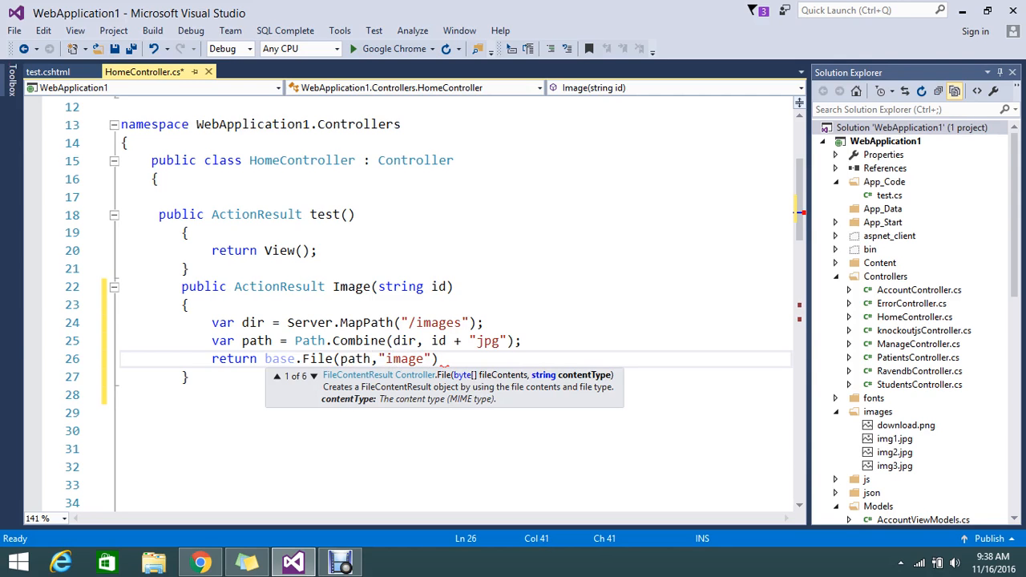
{"action": "type", "text": "jpeg"}
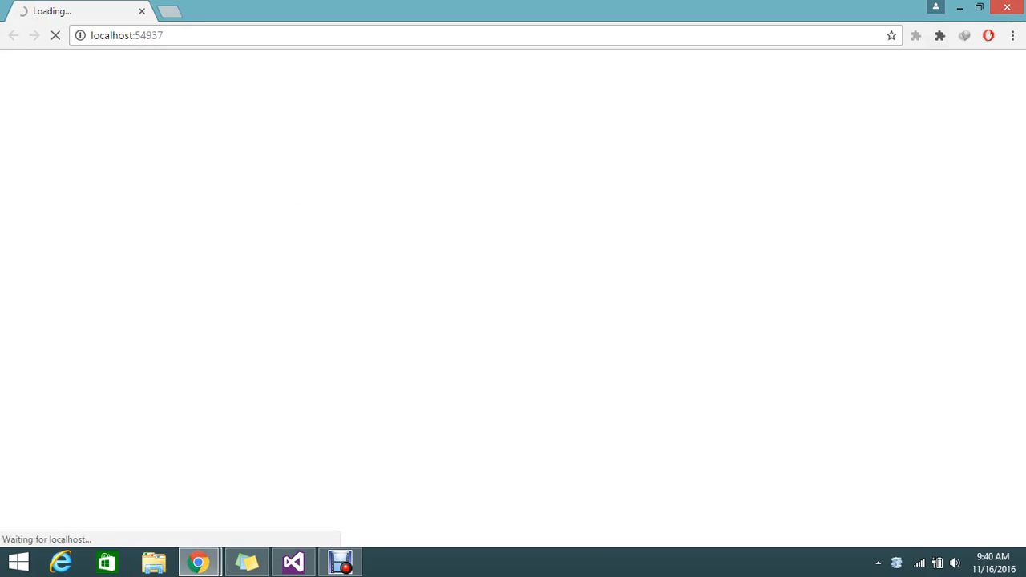
Switch between the controller code and the Chrome localhost page while the app starts.
{"action": "left_click", "coordinate": [292, 561]}
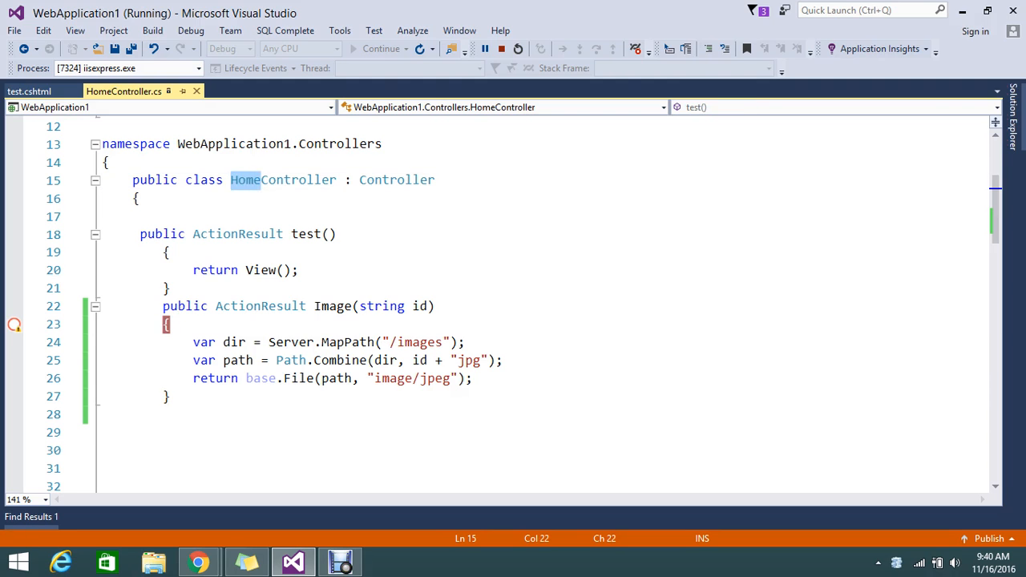
{"action": "left_click", "coordinate": [333, 305]}
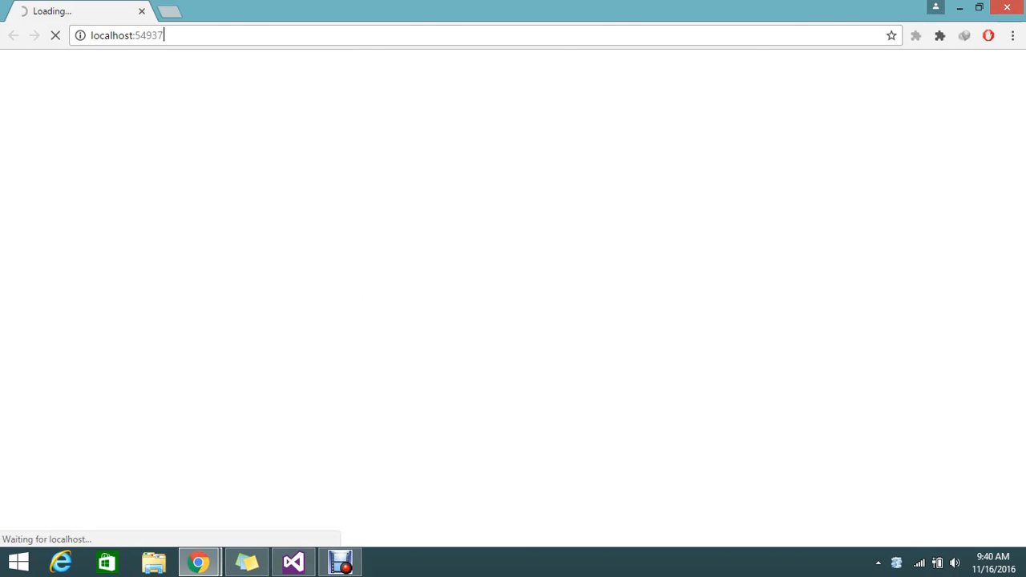
Request localhost:54937/home/image/ with an image id, hitting the Image action breakpoint.
{"action": "type", "text": "/h"}
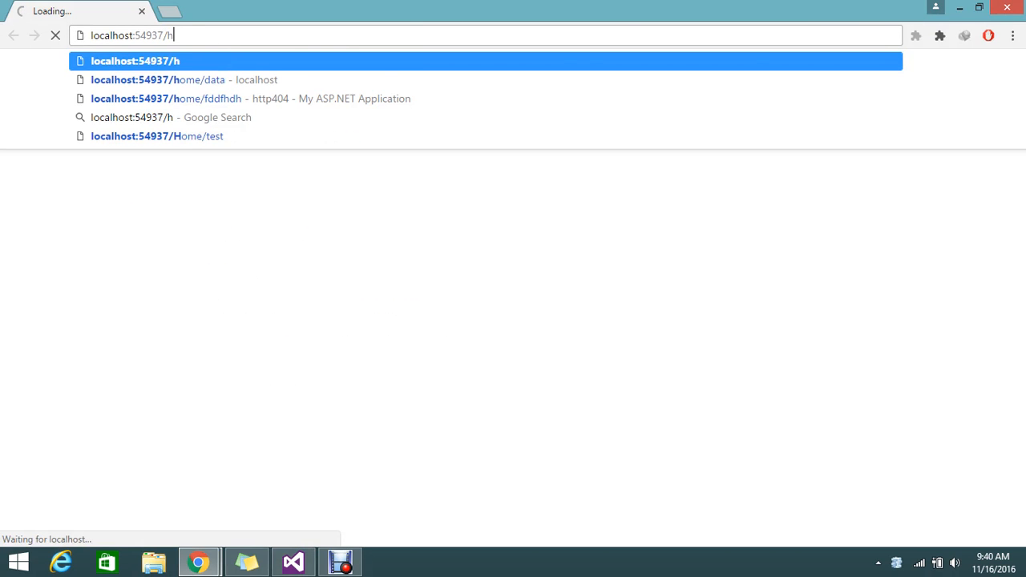
{"action": "type", "text": "ome"}
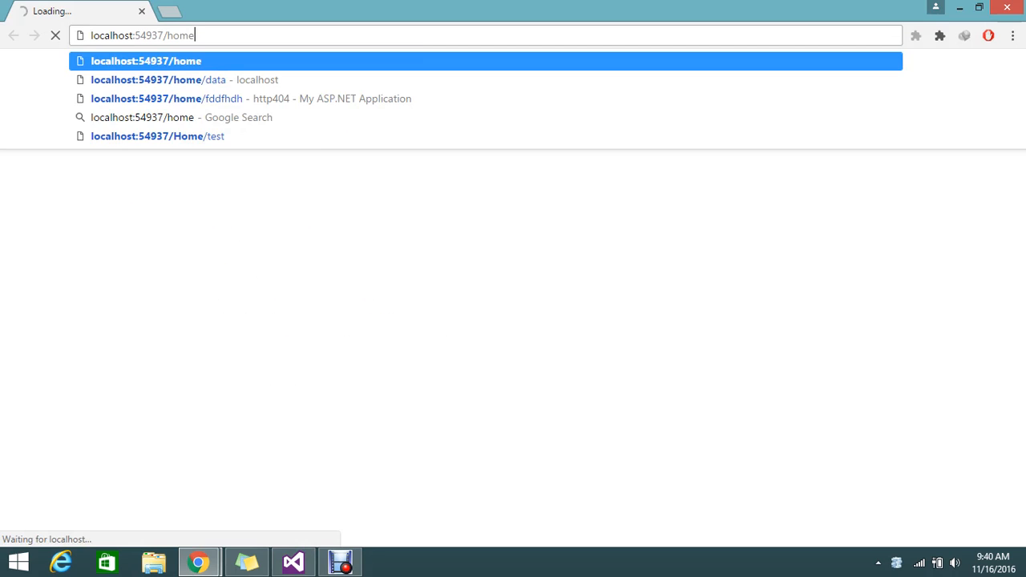
{"action": "type", "text": "/ima"}
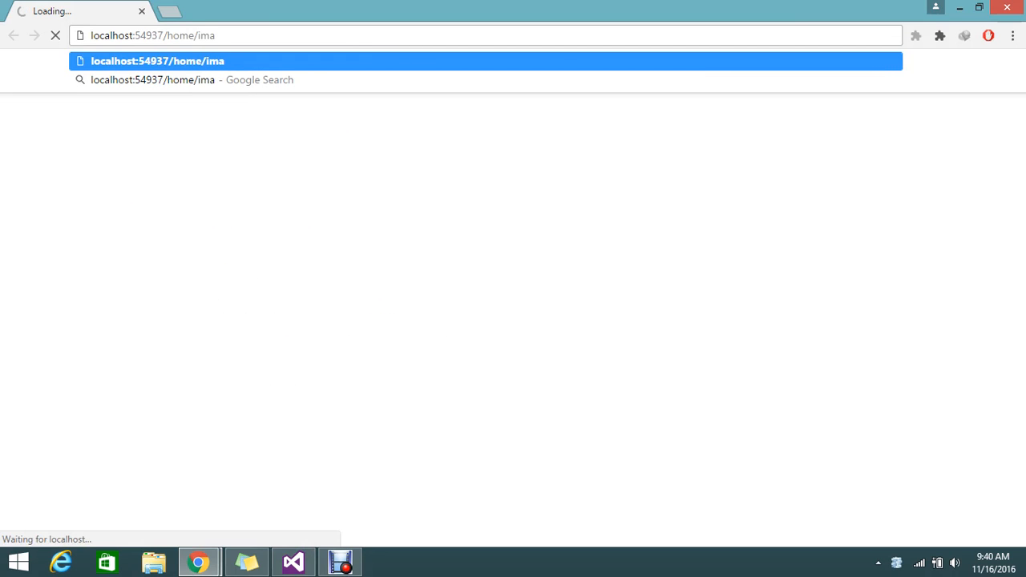
{"action": "type", "text": "ge"}
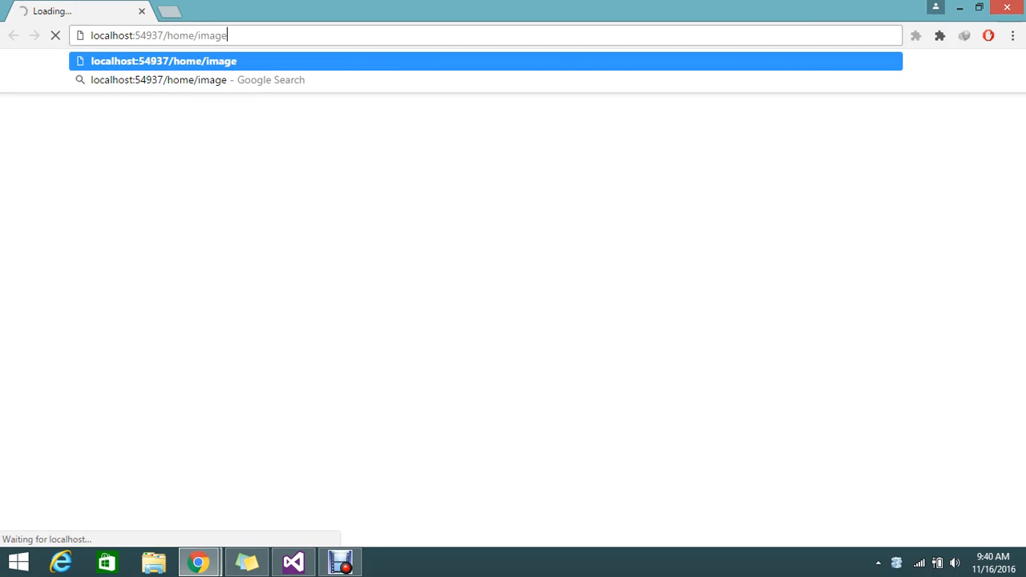
{"action": "type", "text": "/"}
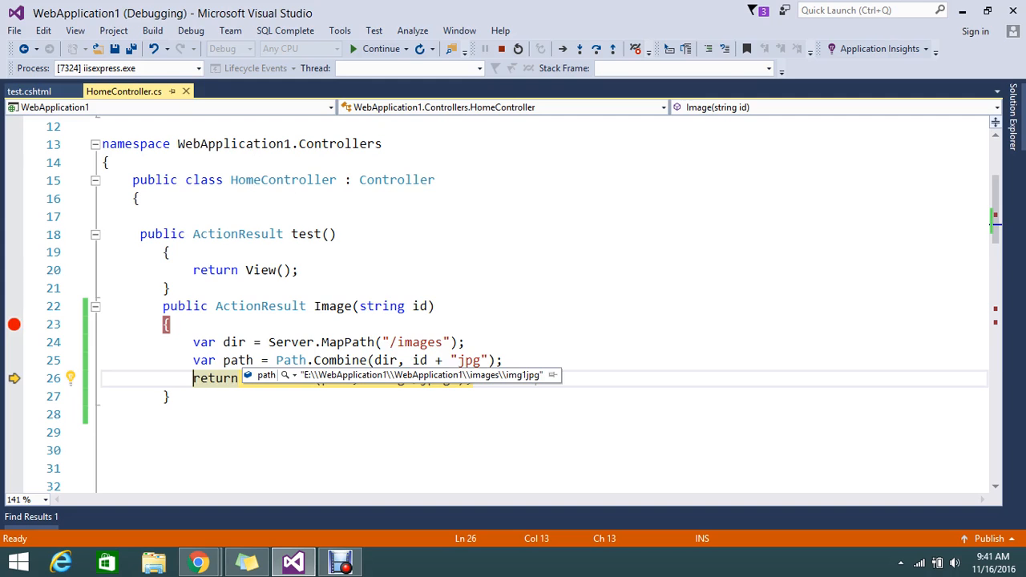
Step past the return statement, then continue after Application_Error breaks.
{"action": "left_click", "coordinate": [579, 48]}
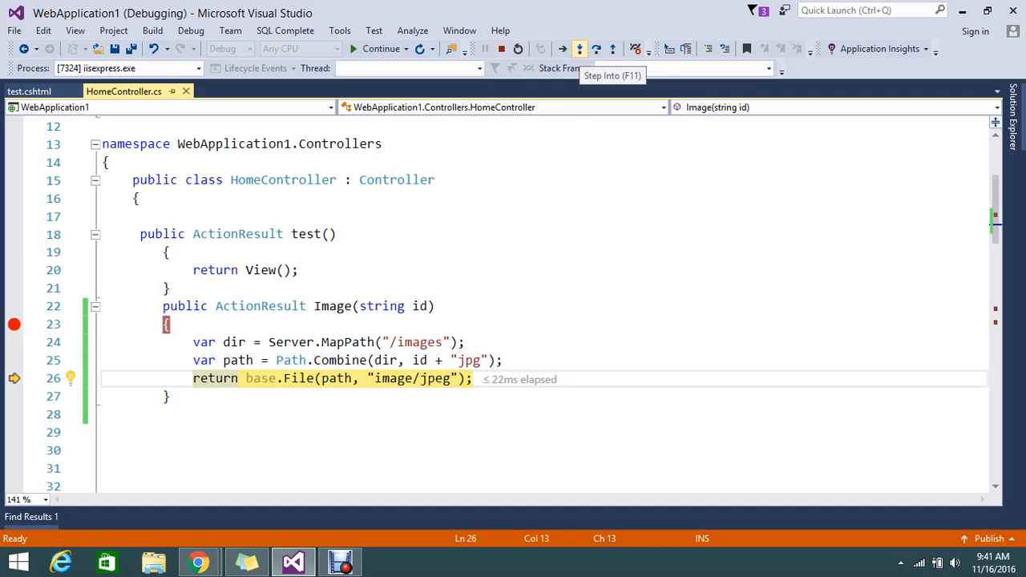
{"action": "mouse_move", "coordinate": [579, 48]}
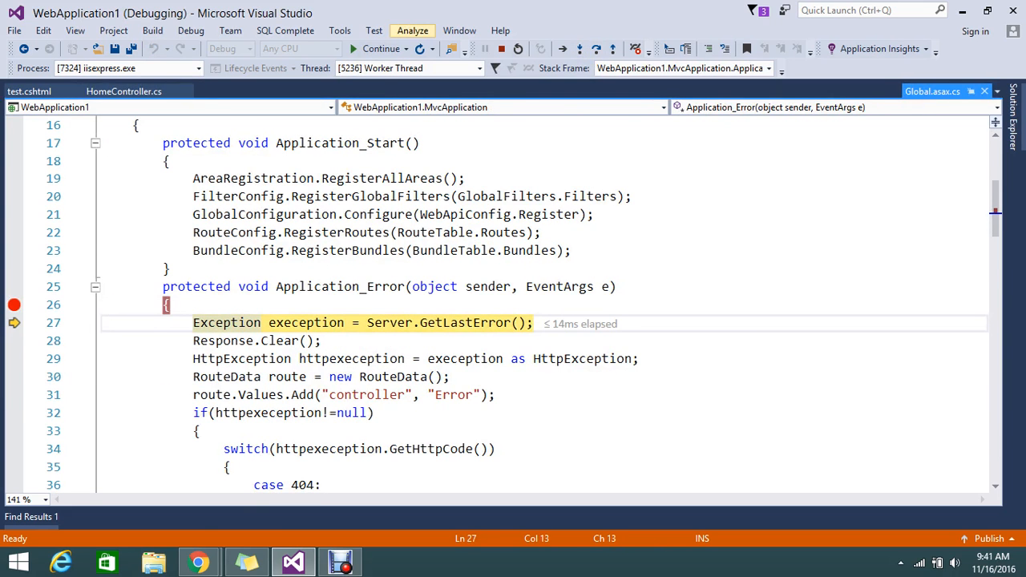
{"action": "left_click", "coordinate": [381, 48]}
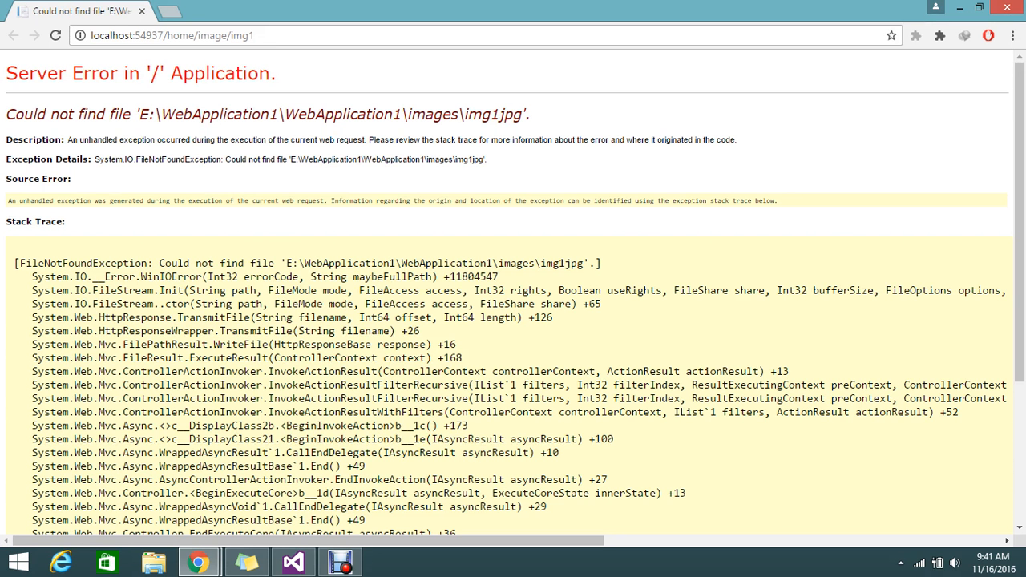
Select the missing img1jpg file path in the error page and bring up the project files.
{"action": "left_click_drag", "start_coordinate": [142, 114], "coordinate": [385, 114]}
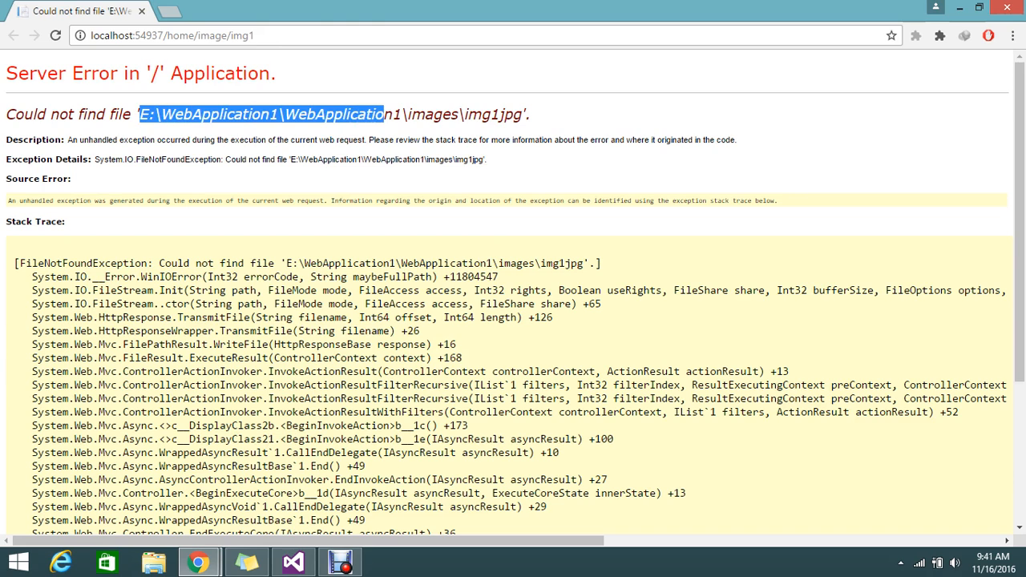
{"action": "left_click_drag", "start_coordinate": [382, 114], "coordinate": [530, 114]}
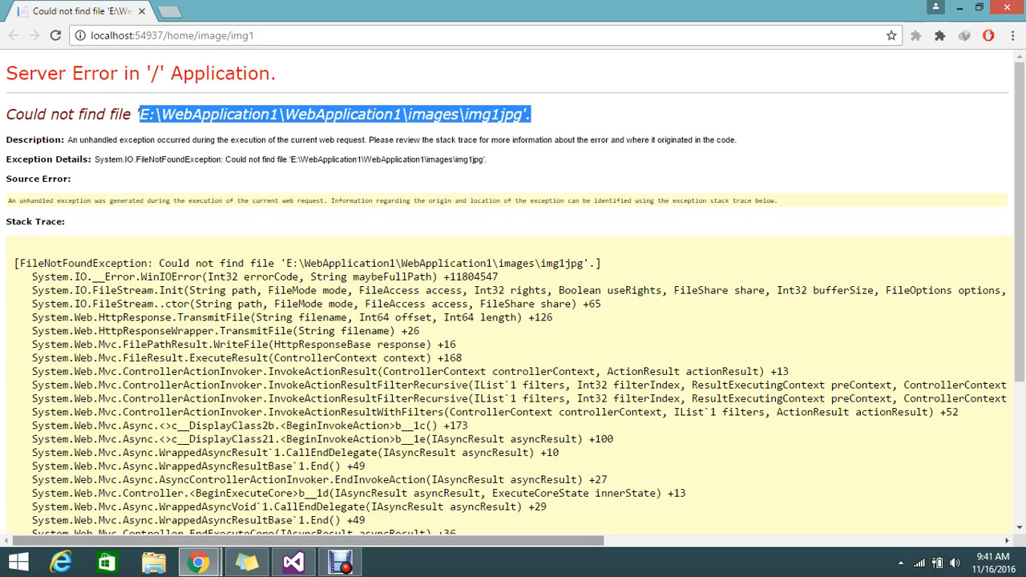
{"action": "left_click", "coordinate": [292, 561]}
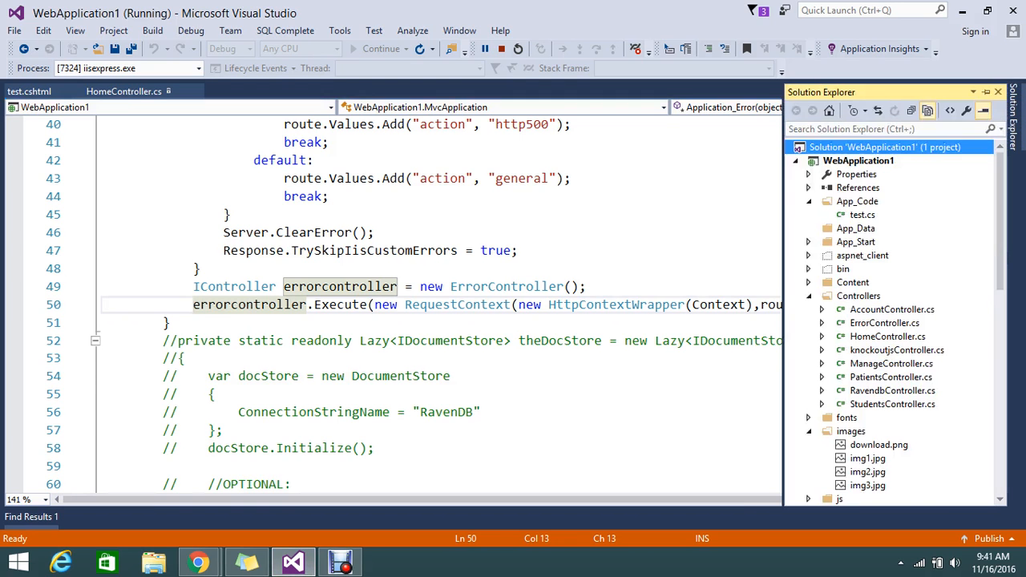
{"action": "left_click", "coordinate": [857, 160]}
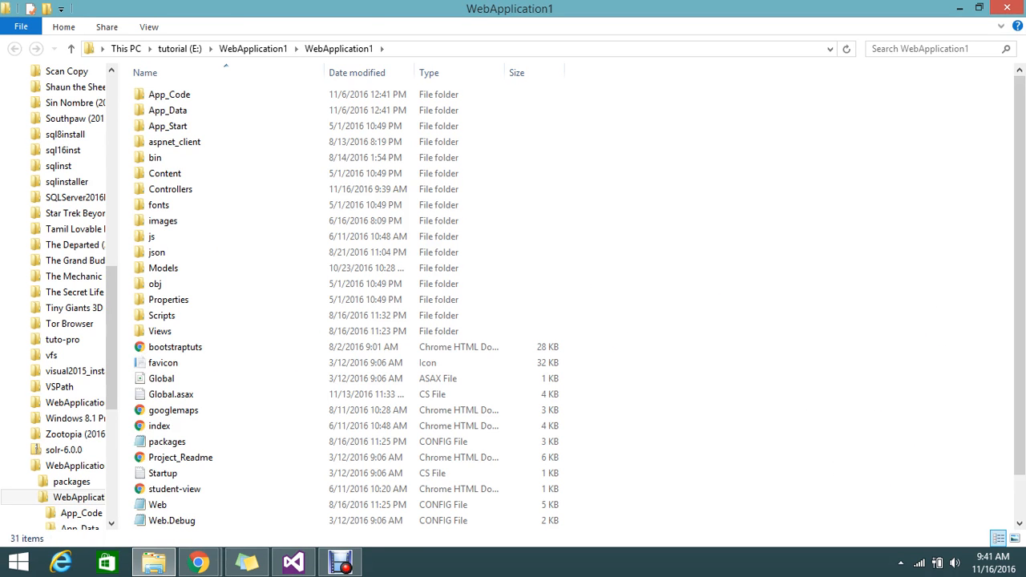
Browse E:\WebApplication1\WebApplication1 in File Explorer and inspect the images folder.
{"action": "left_click", "coordinate": [441, 48]}
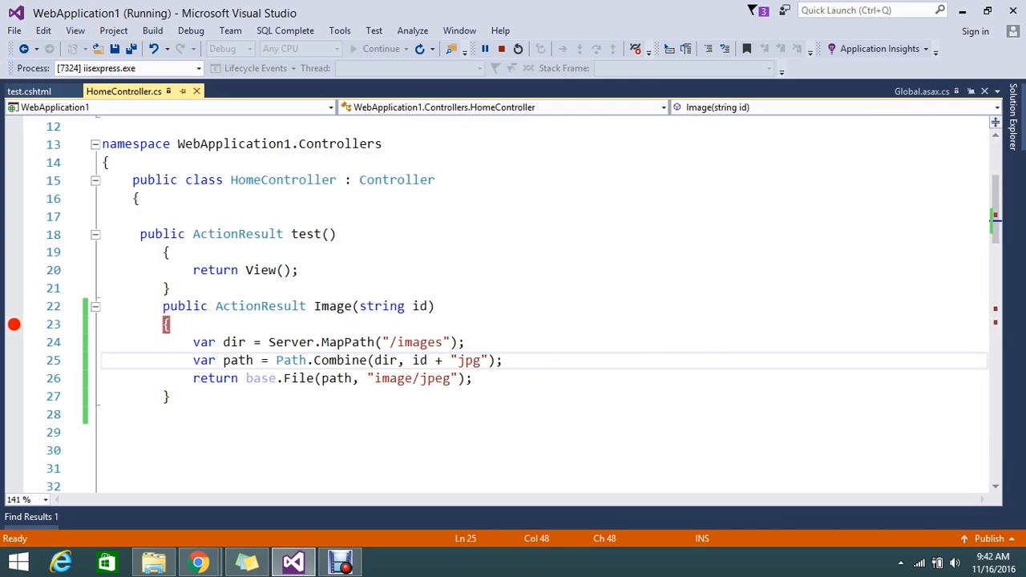
Add the missing dot before jpg in the Path.Combine on line 25 and relaunch debugging.
{"action": "left_click", "coordinate": [500, 48]}
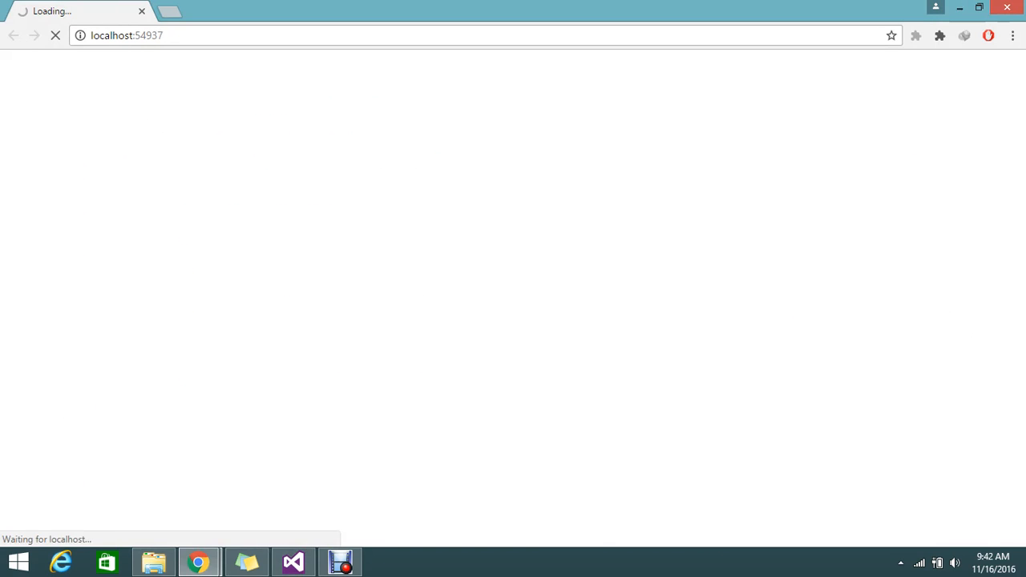
Request localhost:54937/home/image/img1 in Chrome so the Image action's breakpoint is hit.
{"action": "type", "text": "Home/test"}
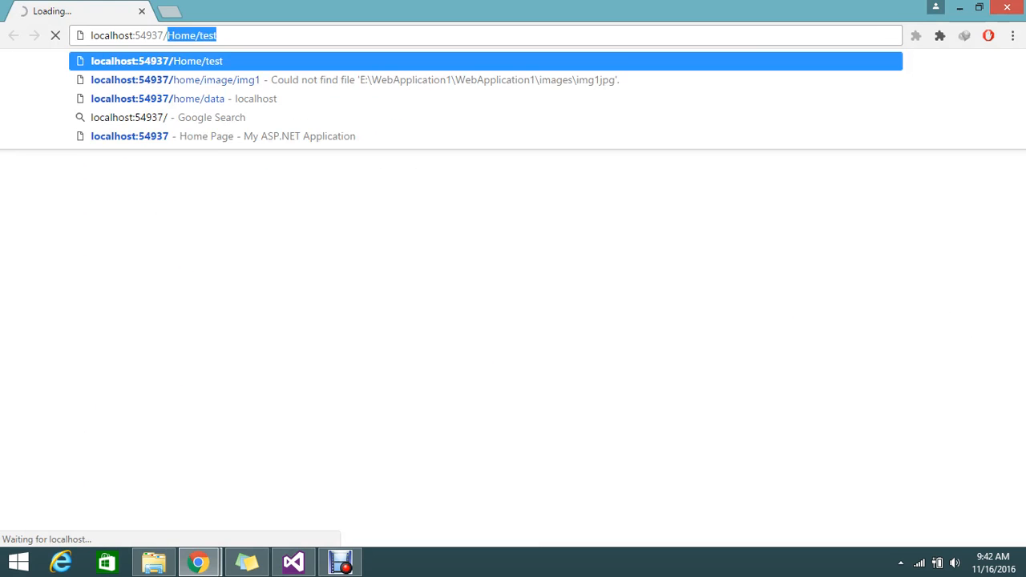
{"action": "type", "text": "home"}
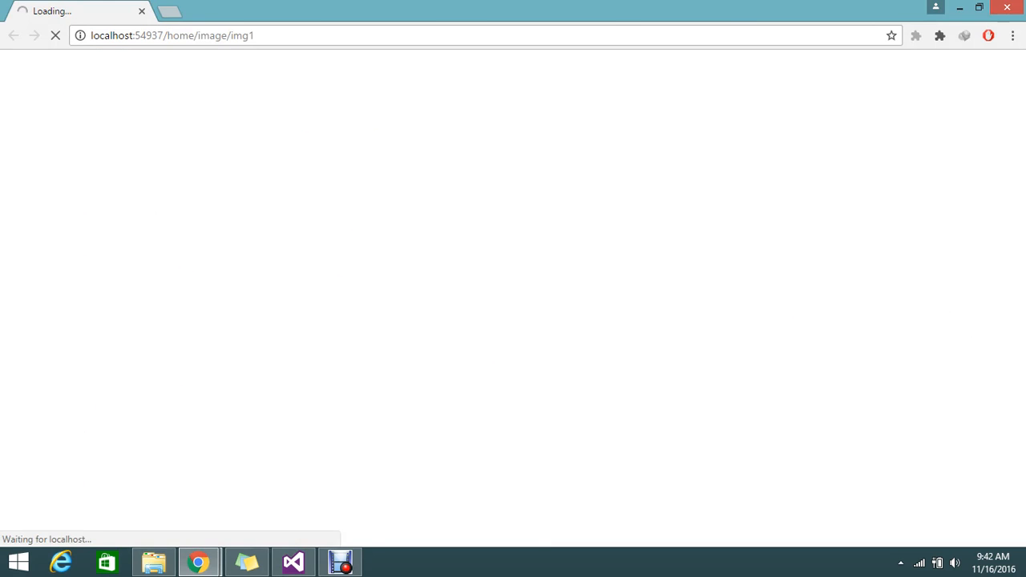
{"action": "left_click", "coordinate": [292, 561]}
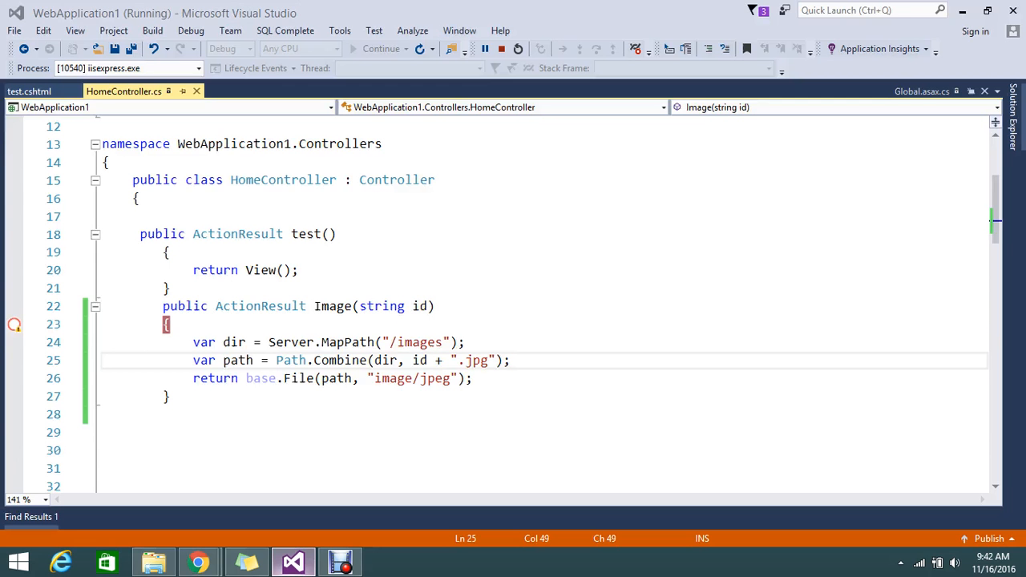
{"action": "left_click", "coordinate": [13, 324]}
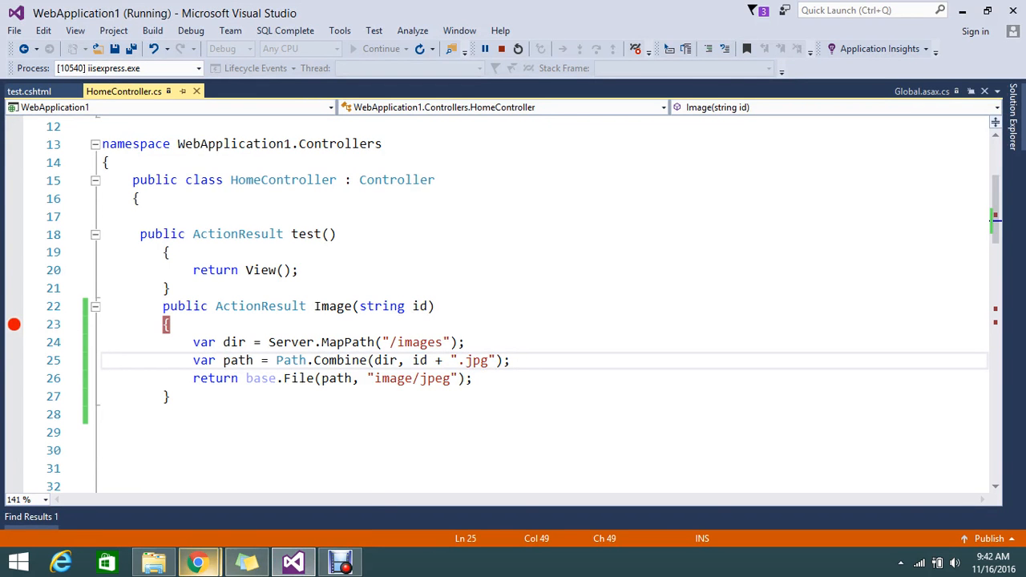
{"action": "left_click", "coordinate": [199, 561]}
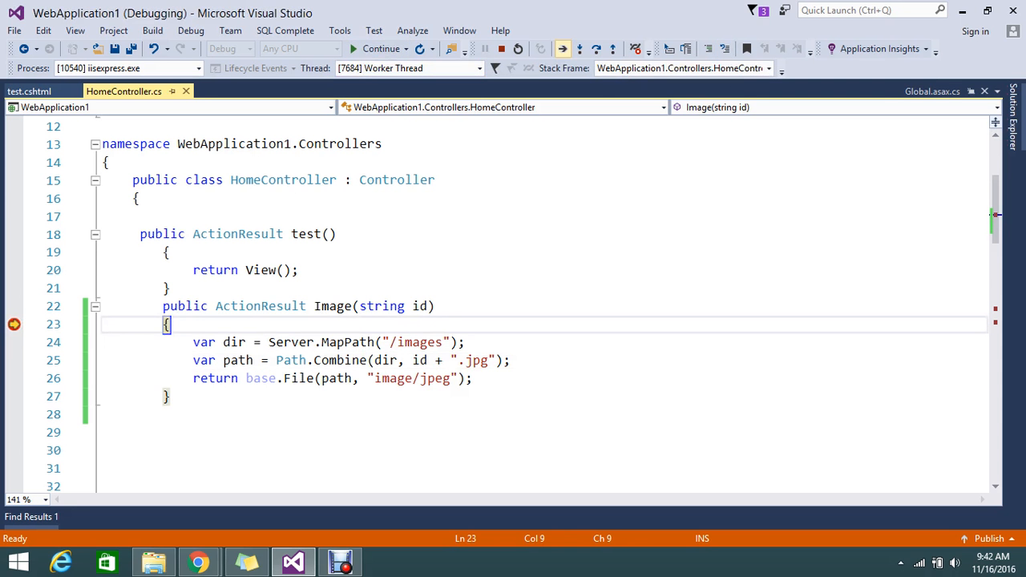
Continue past the breakpoint and return to Chrome to see img1 rendered.
{"action": "left_click", "coordinate": [382, 49]}
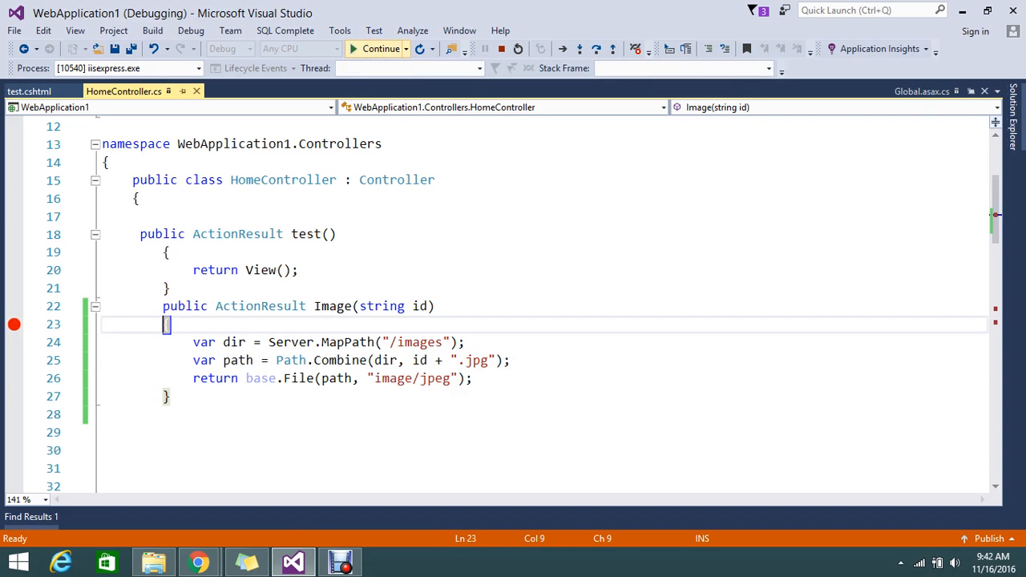
{"action": "left_click", "coordinate": [199, 561]}
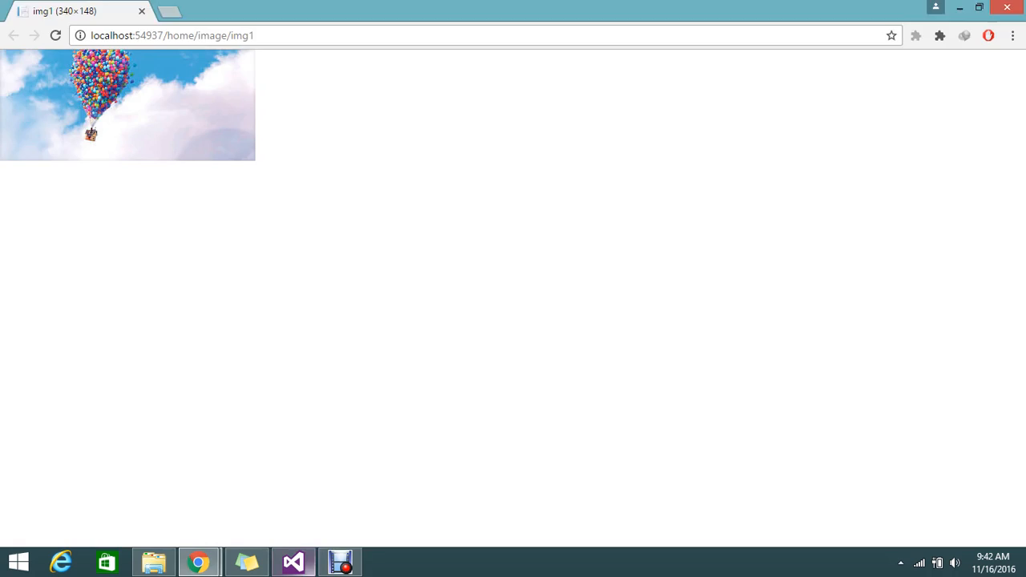
Change the URL id to img2 then img3, each loading its picture, and return to the action code.
{"action": "left_click", "coordinate": [293, 561]}
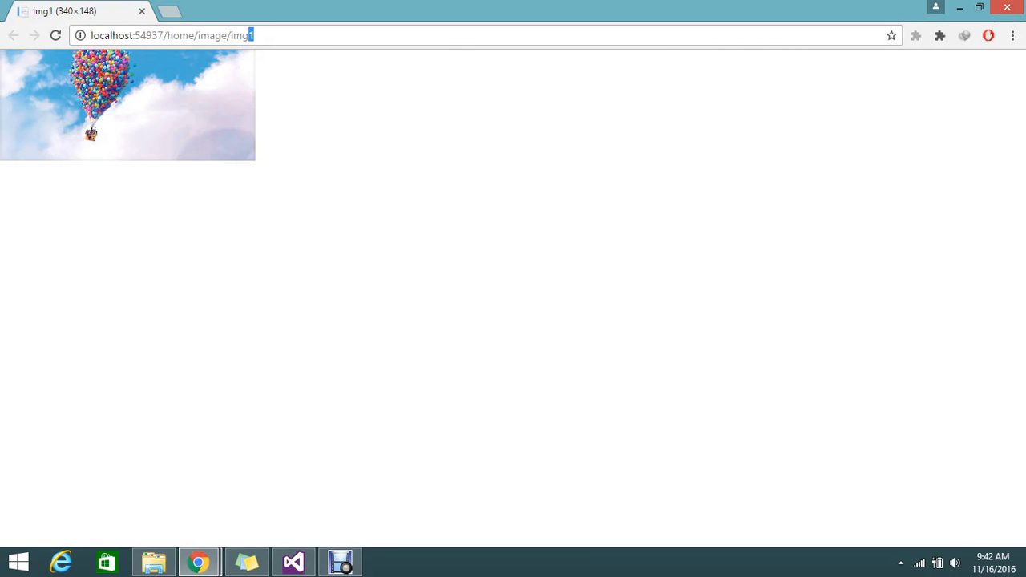
{"action": "type", "text": "2"}
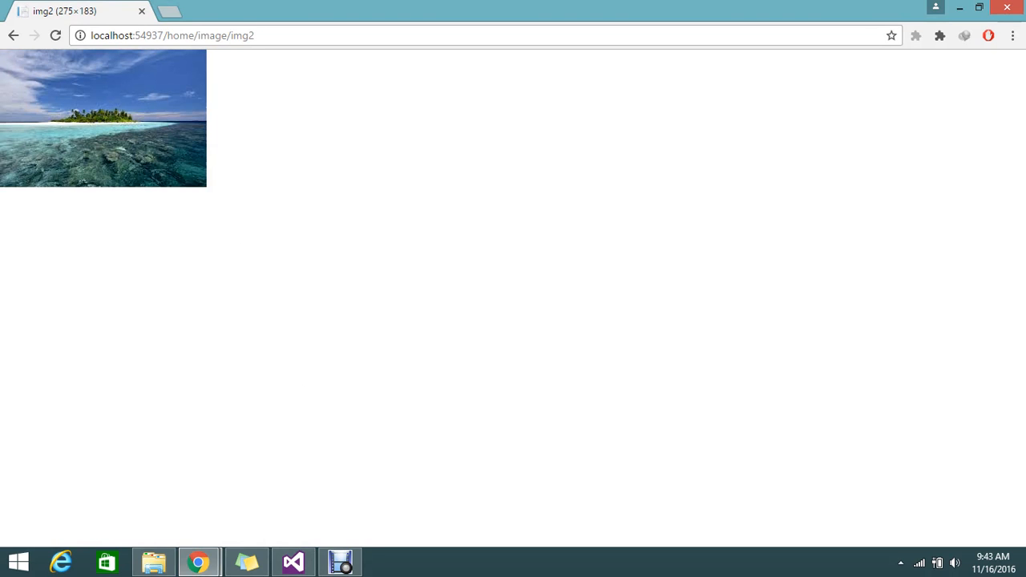
{"action": "type", "text": "3"}
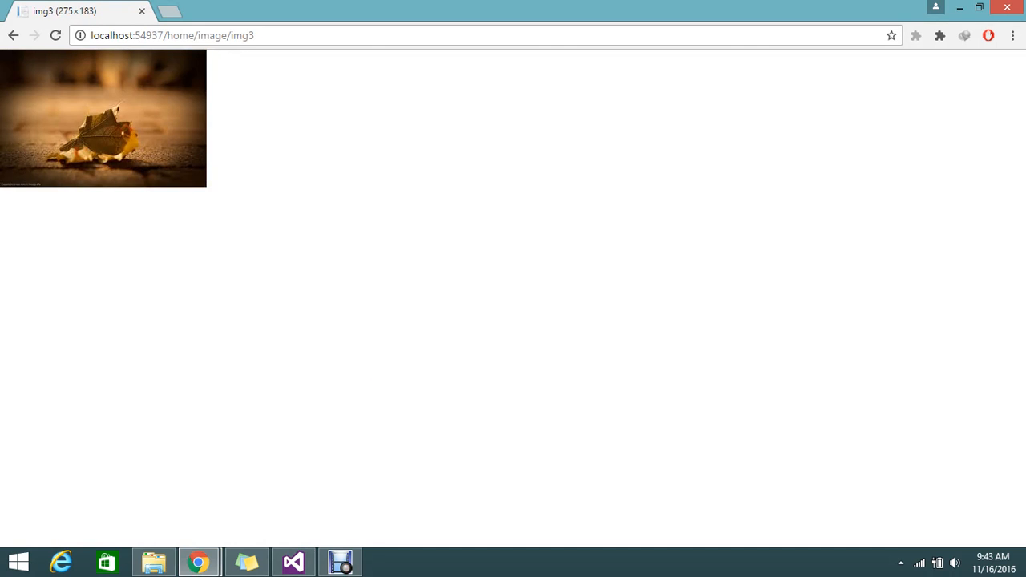
{"action": "left_click", "coordinate": [294, 561]}
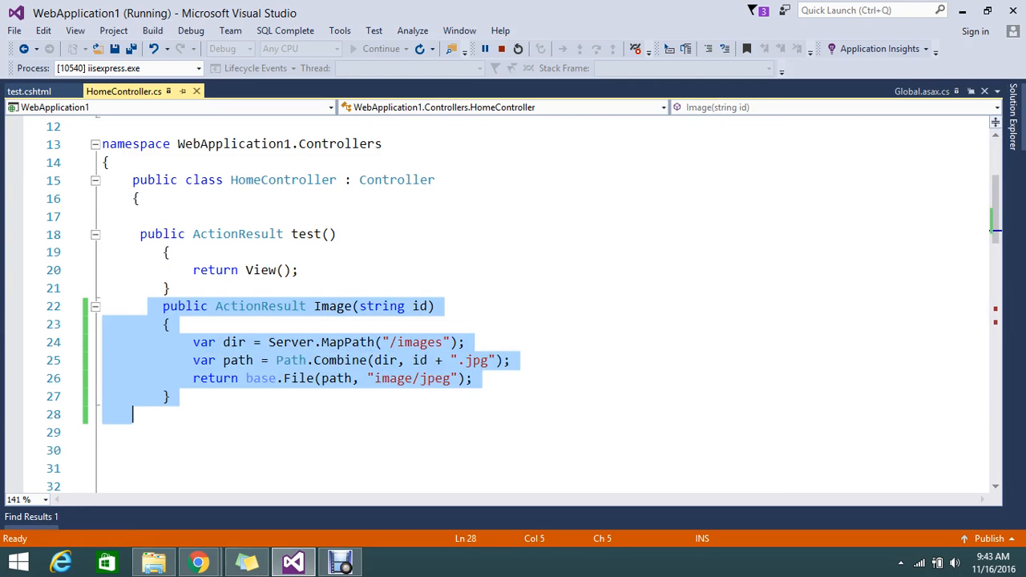
{"action": "left_click", "coordinate": [433, 378]}
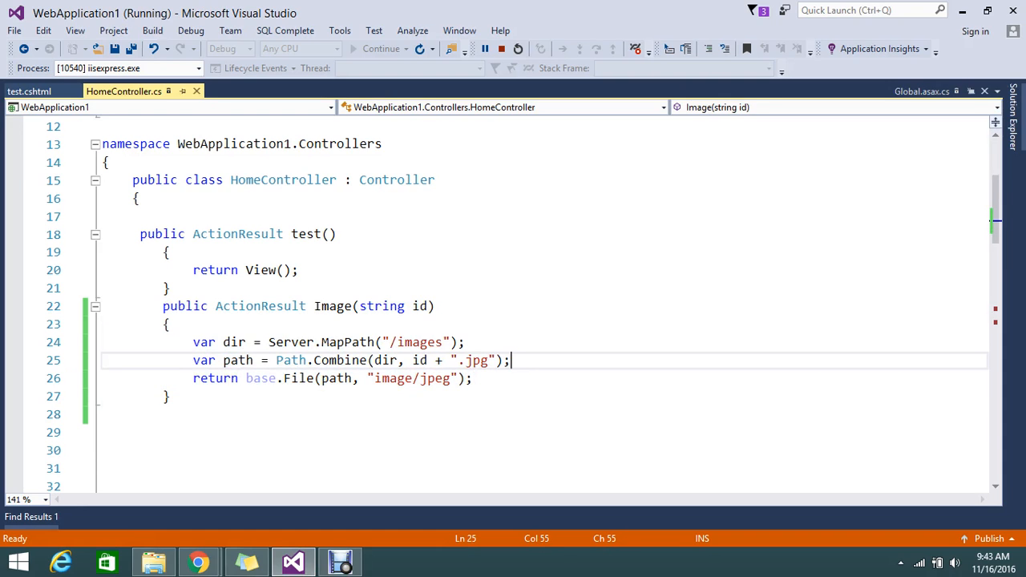
{"action": "scroll", "scroll_direction": "down", "scroll_amount": 3}
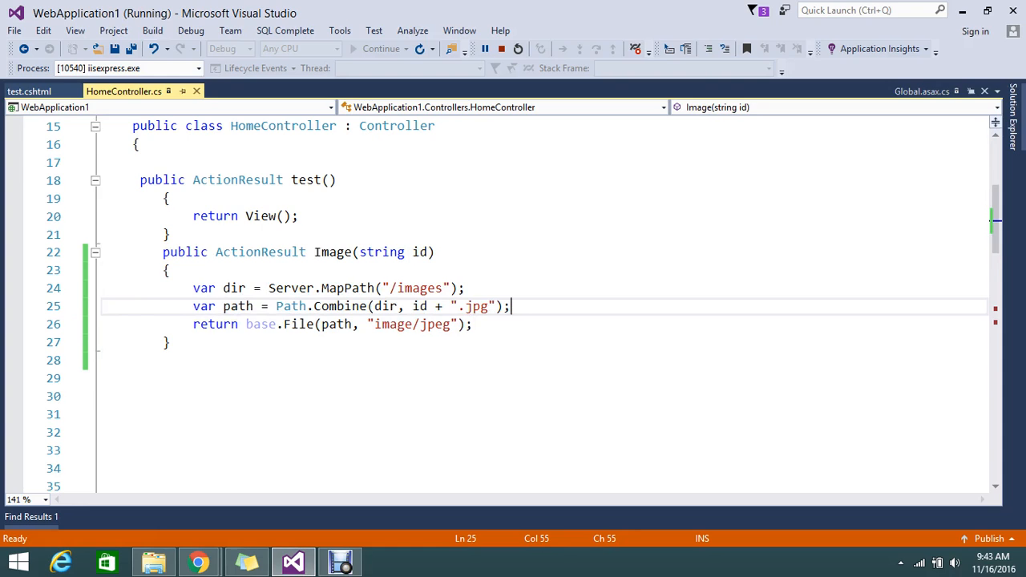